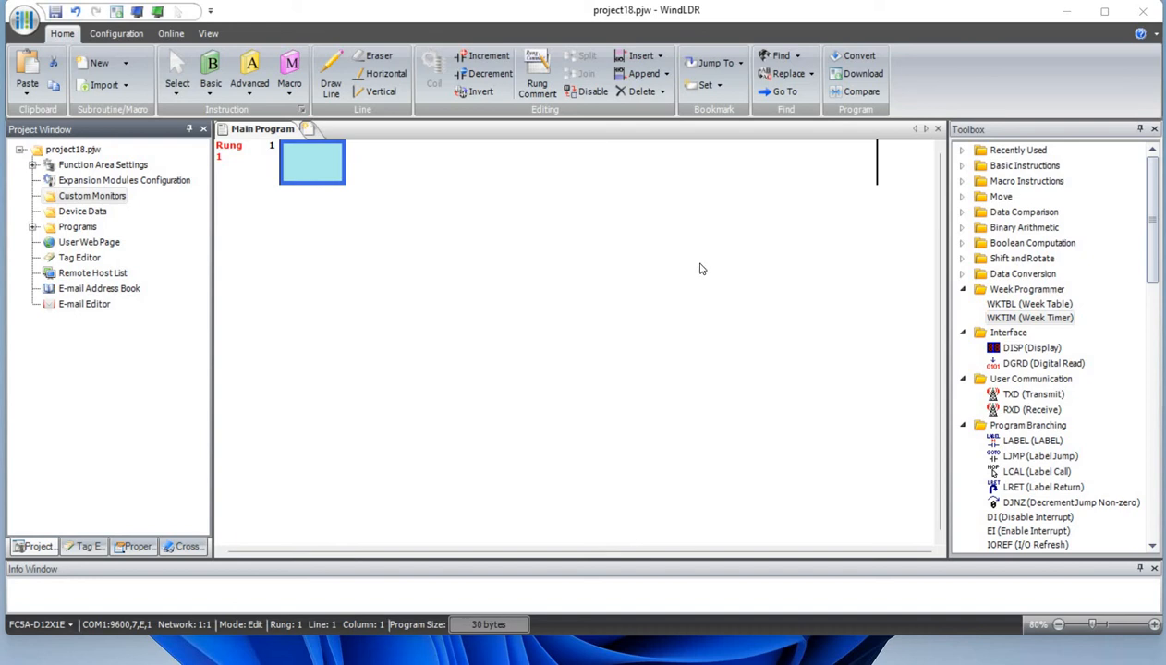
{"action": "mouse_move", "coordinate": [568, 222]}
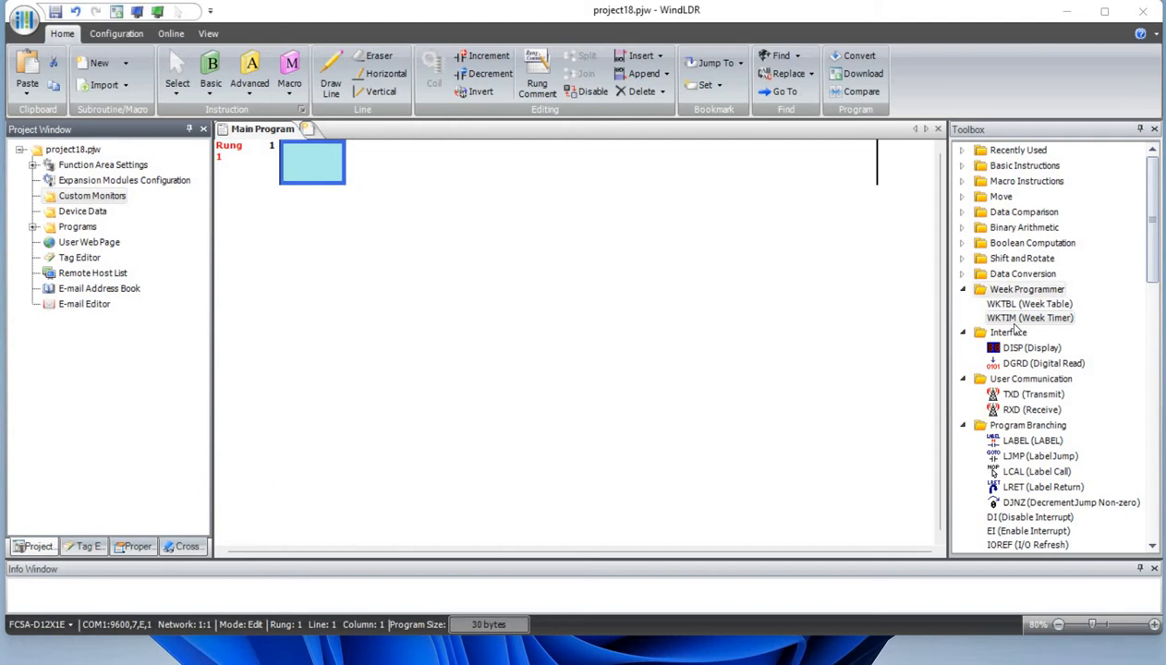
{"action": "mouse_move", "coordinate": [529, 236]}
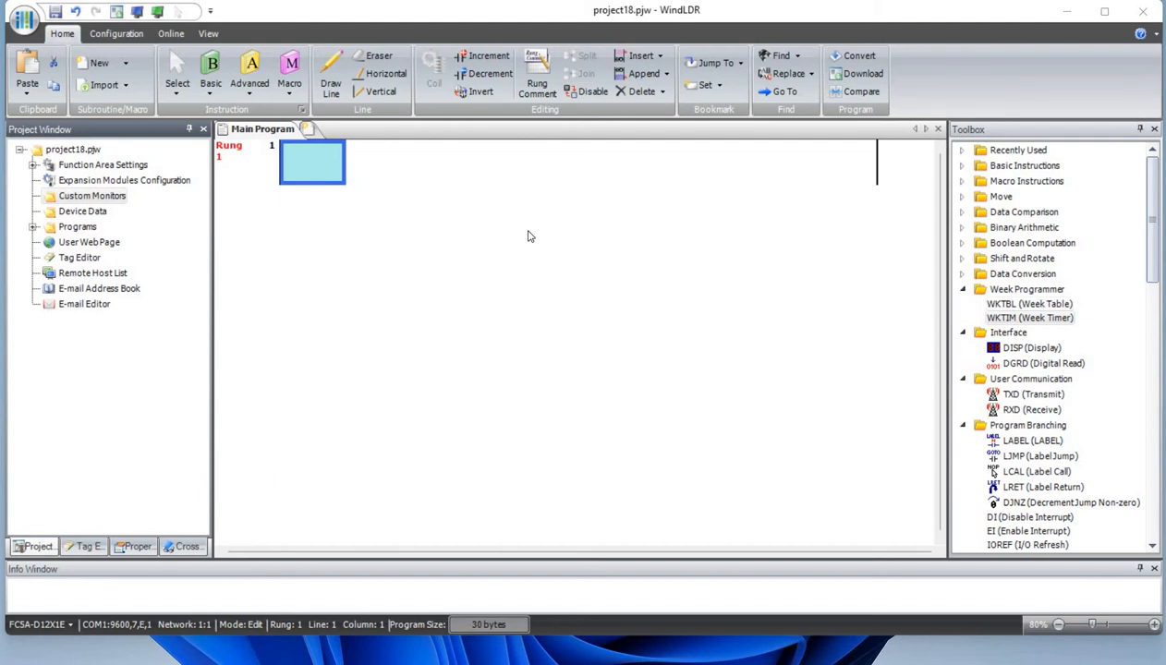
Step: Start rung 1 with a normally open contact on M8125 from the Basic instructions
{"action": "left_click", "coordinate": [210, 65]}
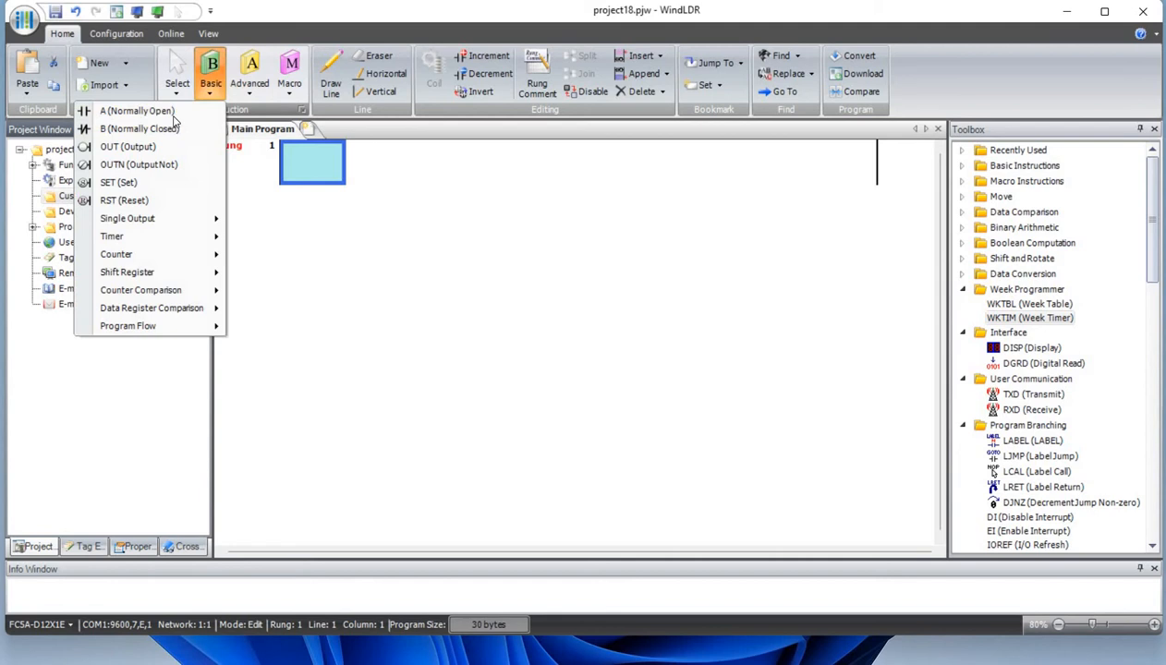
{"action": "left_click", "coordinate": [137, 111]}
{"action": "type", "text": "m"}
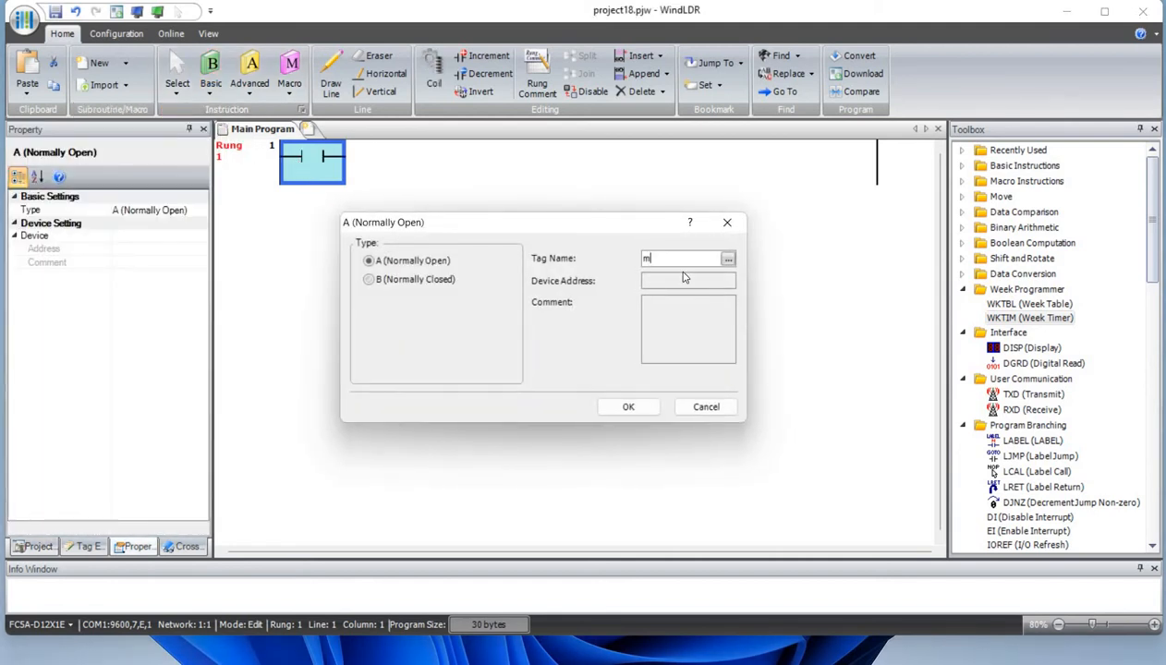
{"action": "type", "text": "8125"}
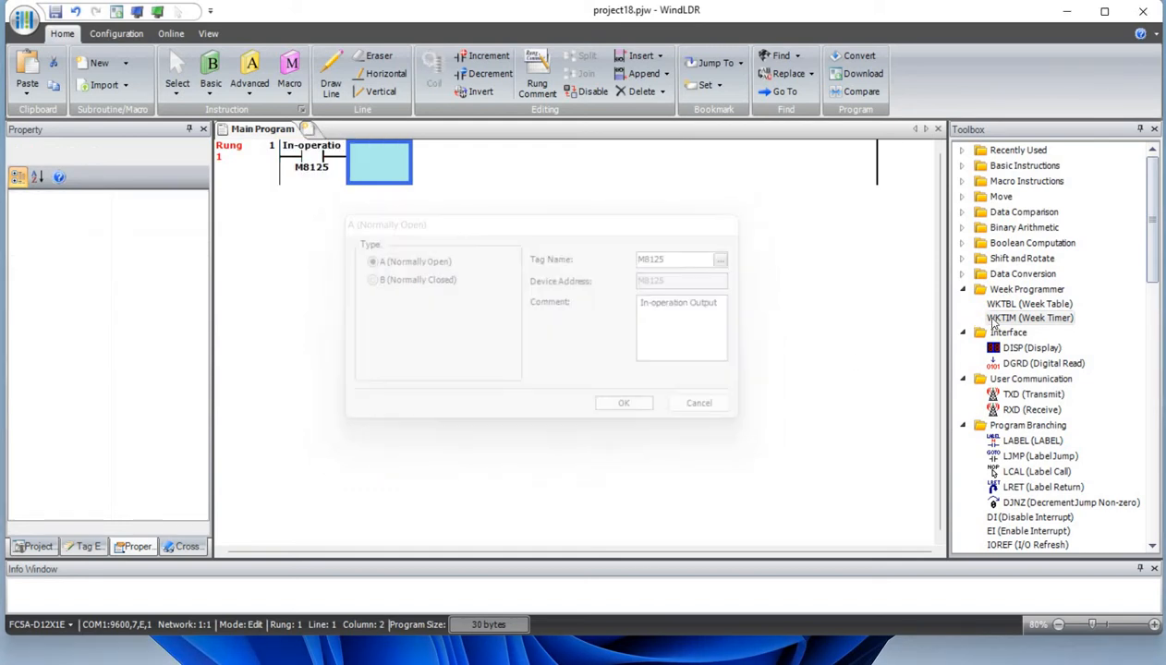
{"action": "left_click", "coordinate": [624, 402]}
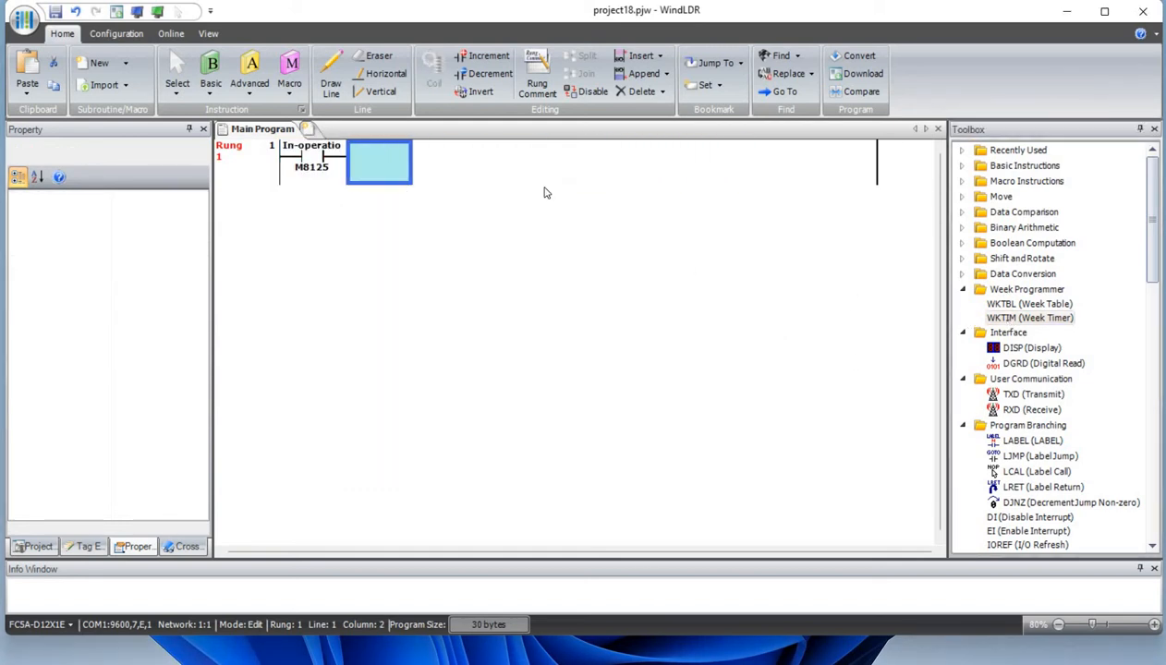
Step: Place a WKTIM week timer after the contact and review its settings, keeping special date Disable Table
{"action": "double_click", "coordinate": [1029, 317]}
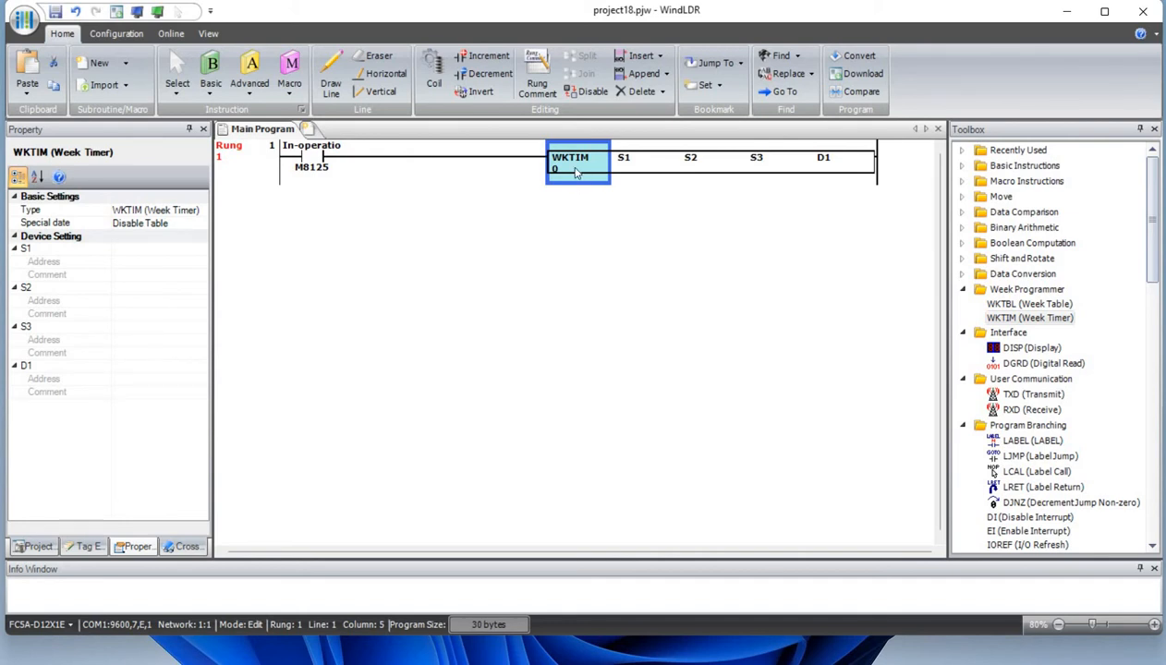
{"action": "mouse_move", "coordinate": [573, 186]}
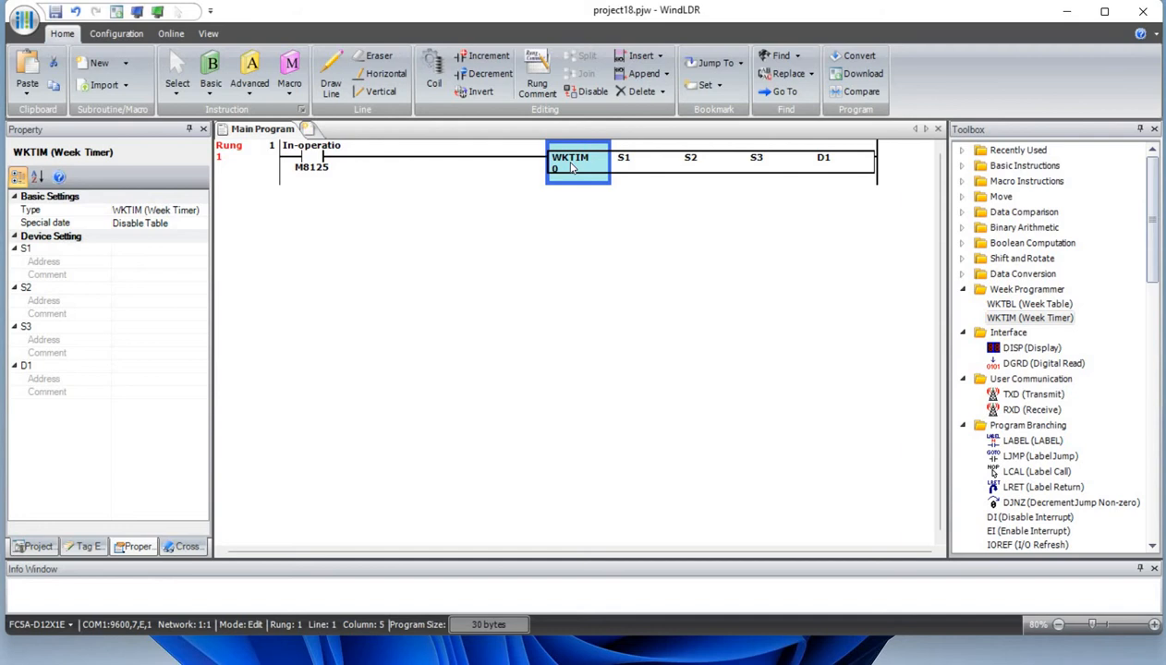
{"action": "double_click", "coordinate": [577, 163]}
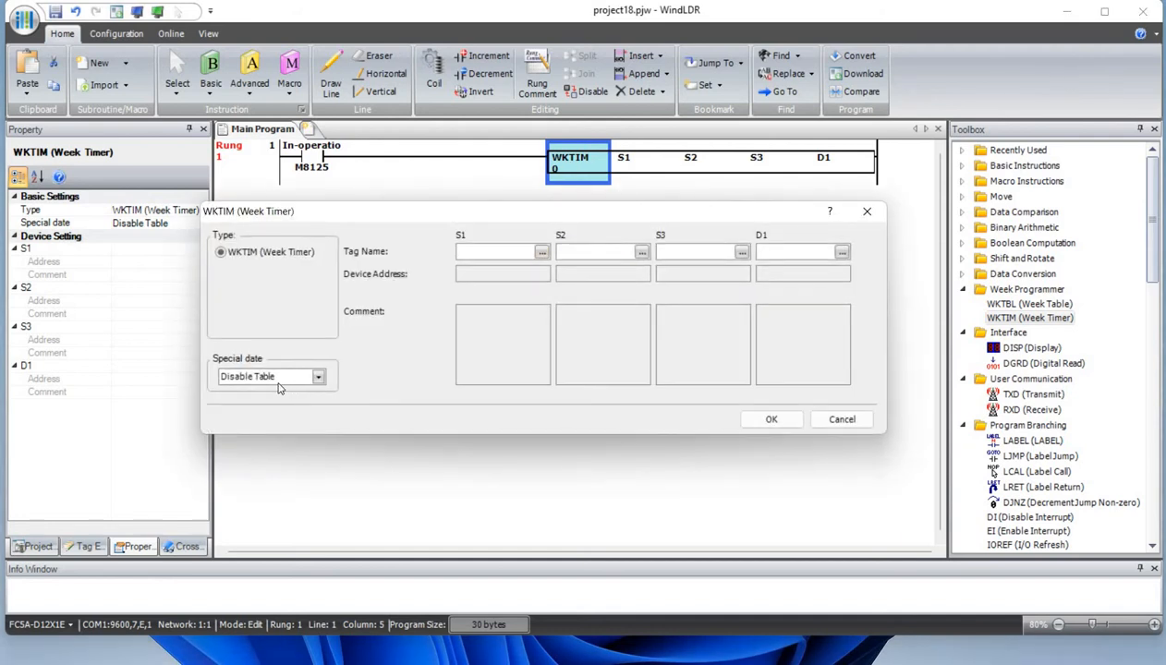
{"action": "mouse_move", "coordinate": [1021, 307]}
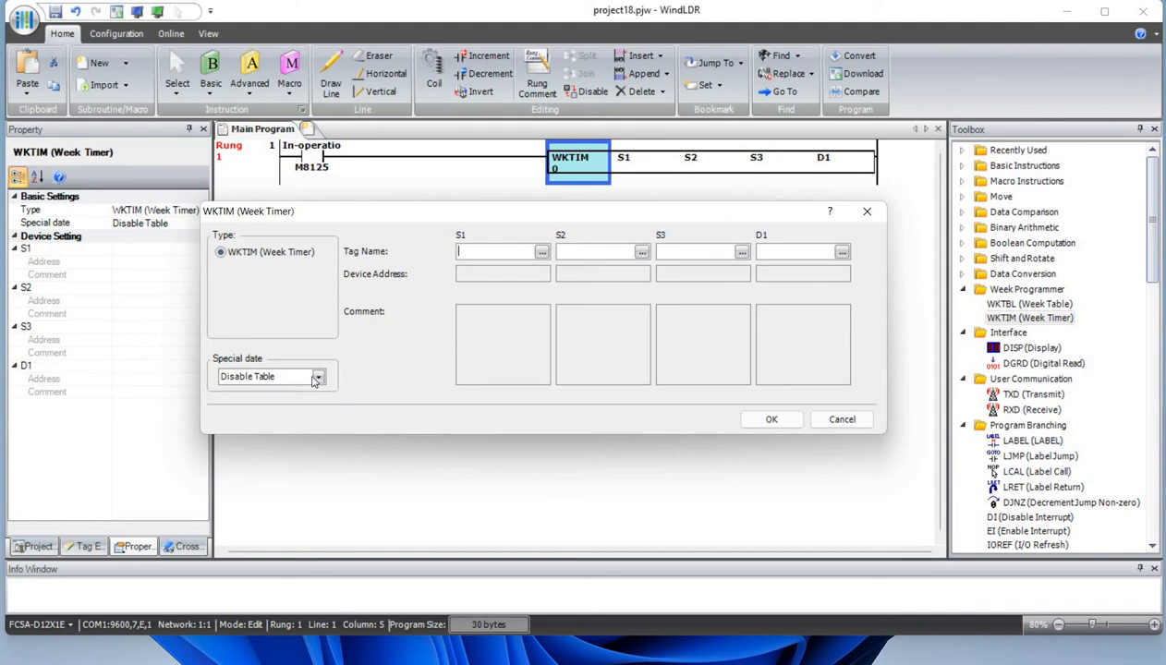
{"action": "left_click", "coordinate": [318, 377]}
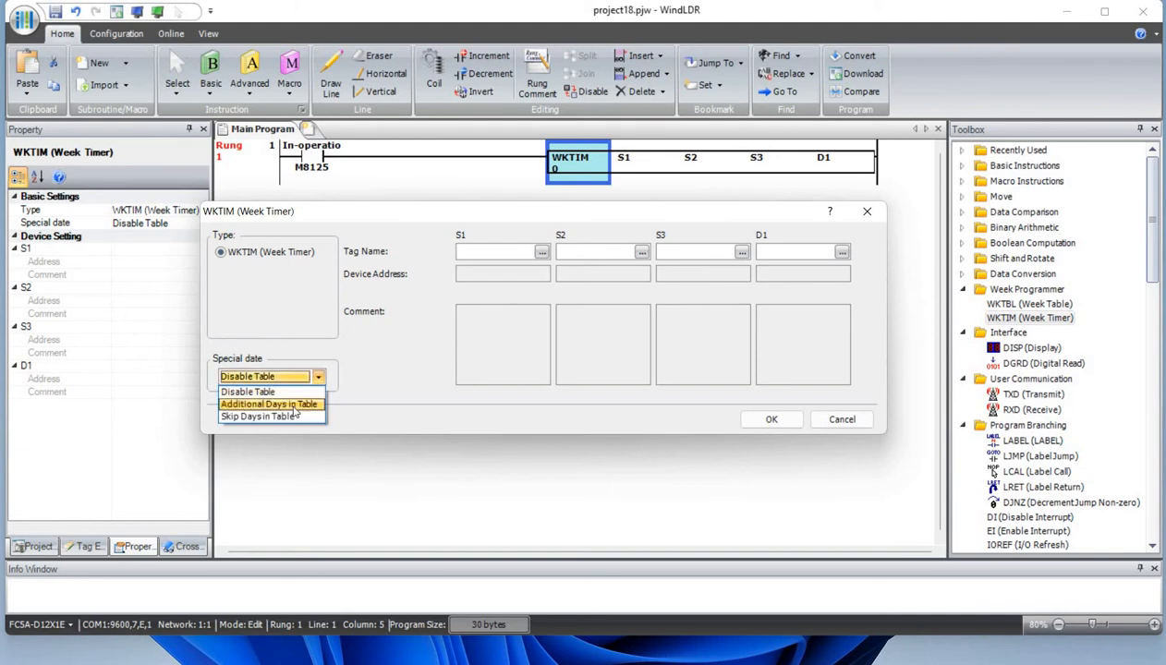
{"action": "mouse_move", "coordinate": [289, 416]}
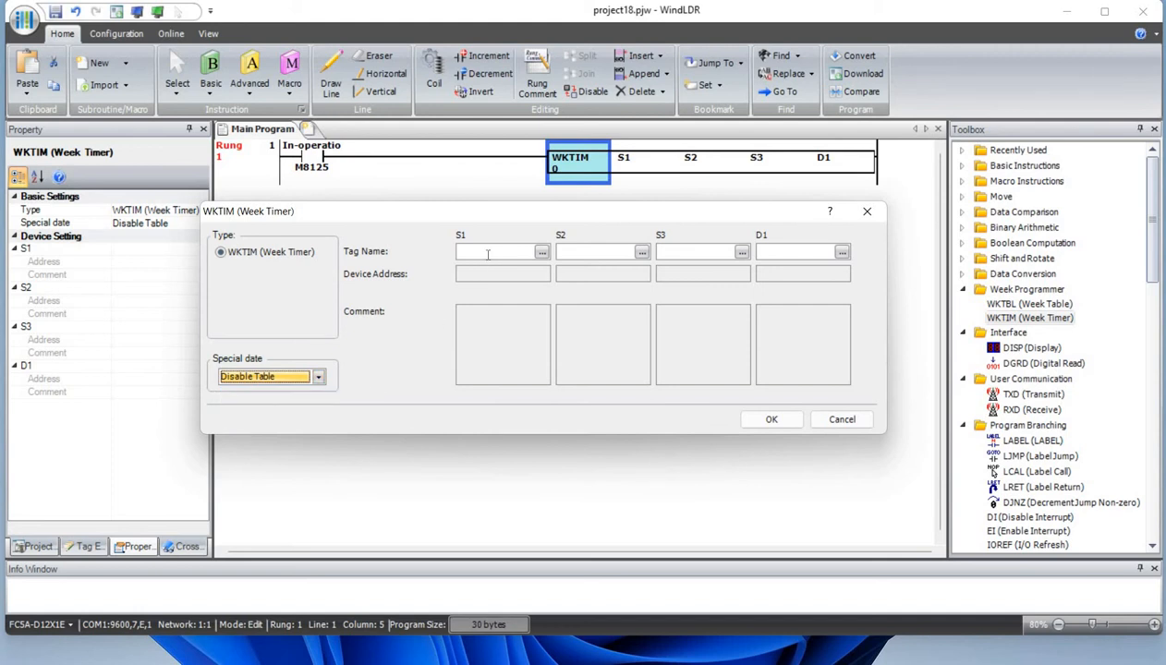
{"action": "left_click", "coordinate": [499, 252]}
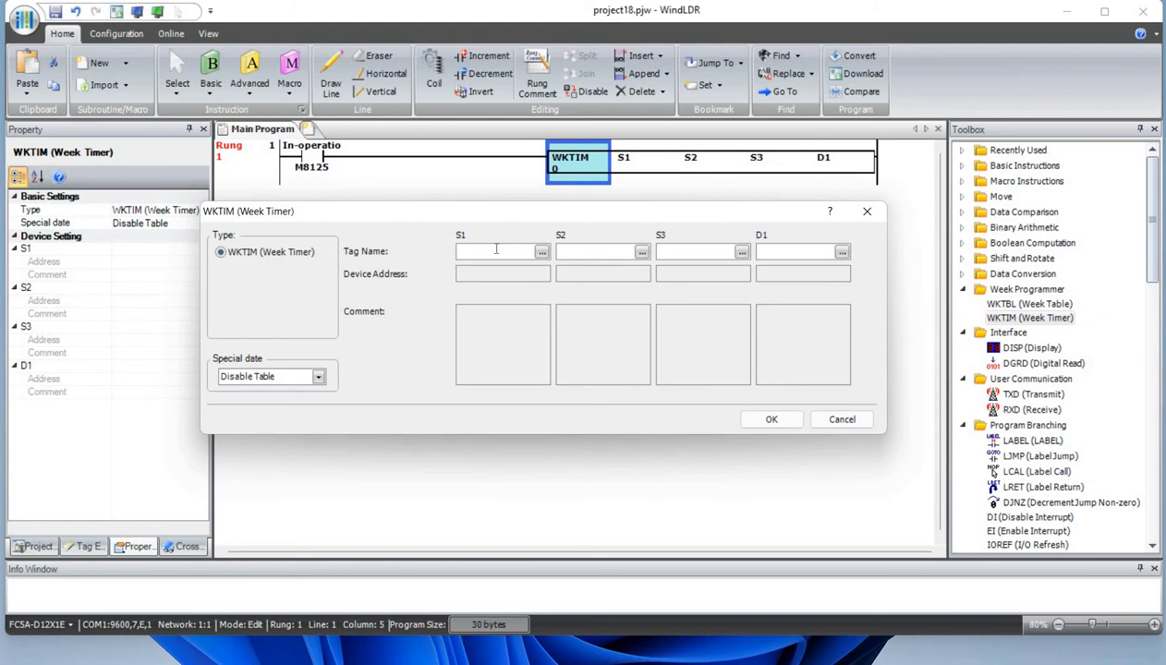
Step: Give the week timer S1 8, S2 2011, S3 2012 and output D1 Q0, and confirm
{"action": "type", "text": "8"}
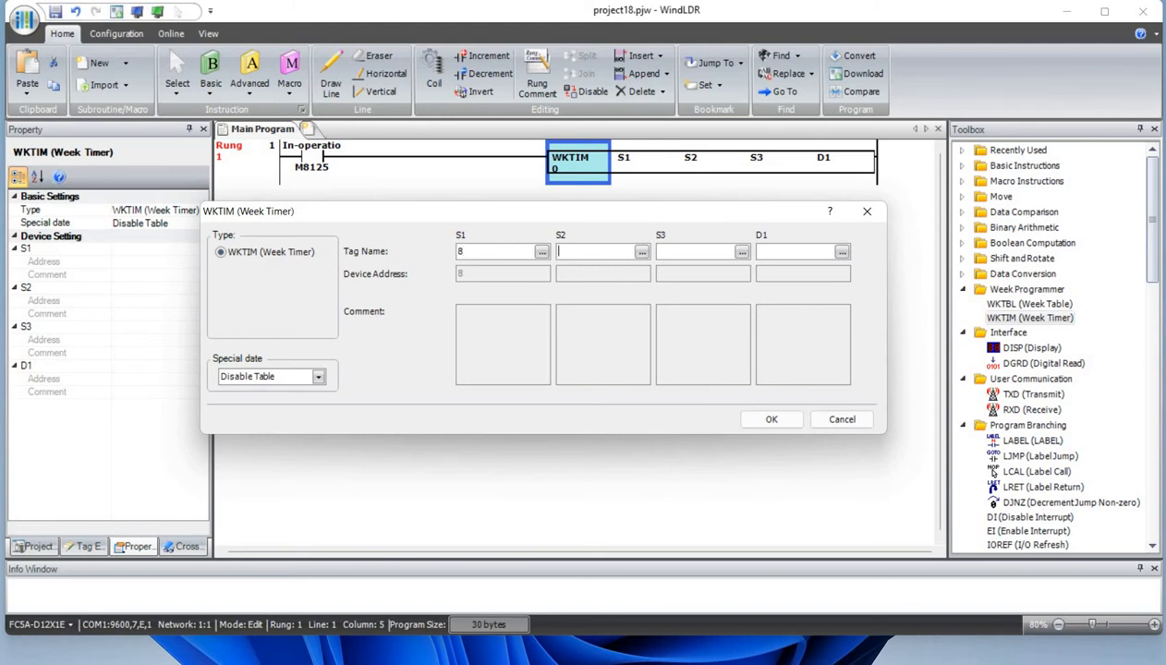
{"action": "type", "text": "2011"}
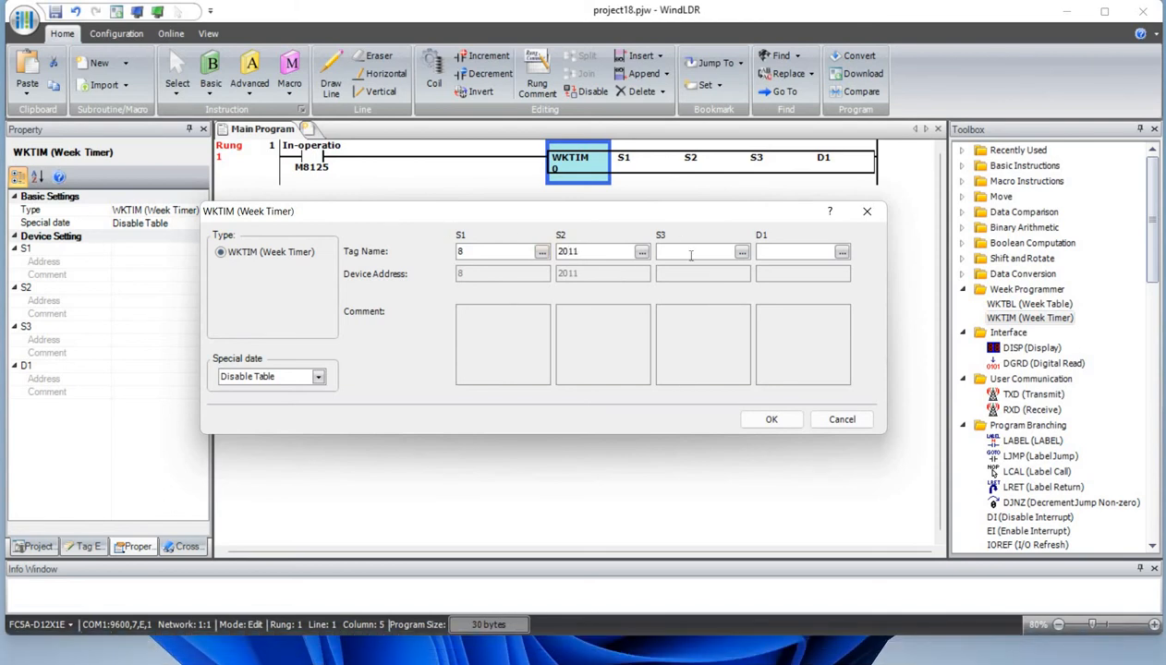
{"action": "type", "text": "2012"}
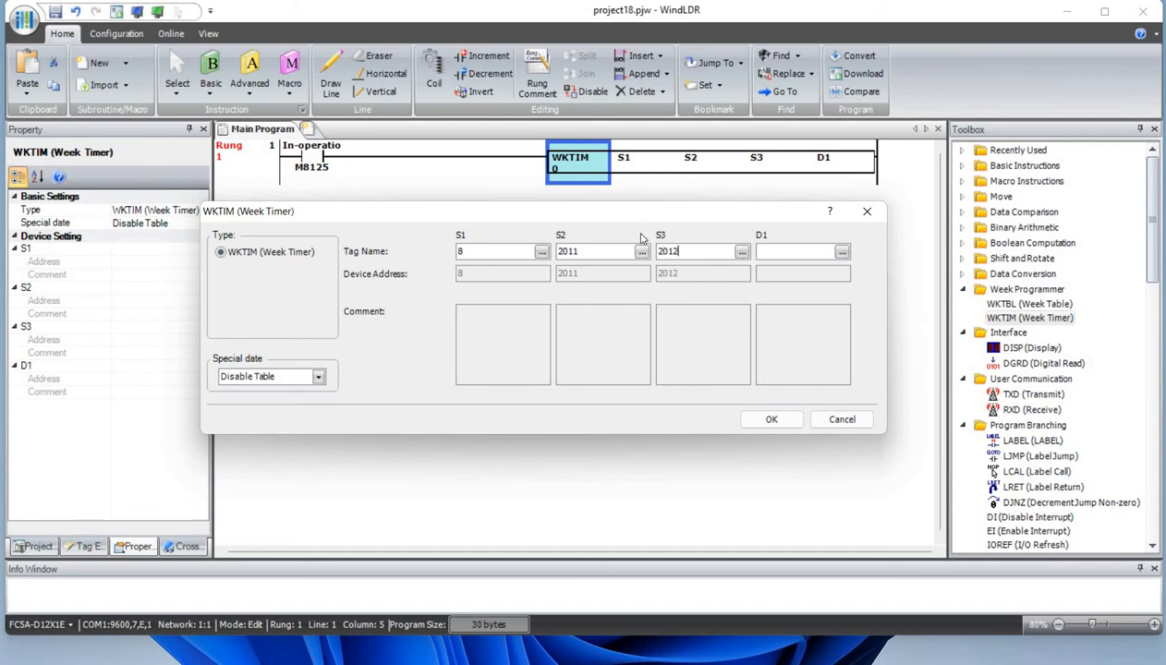
{"action": "left_click", "coordinate": [798, 251]}
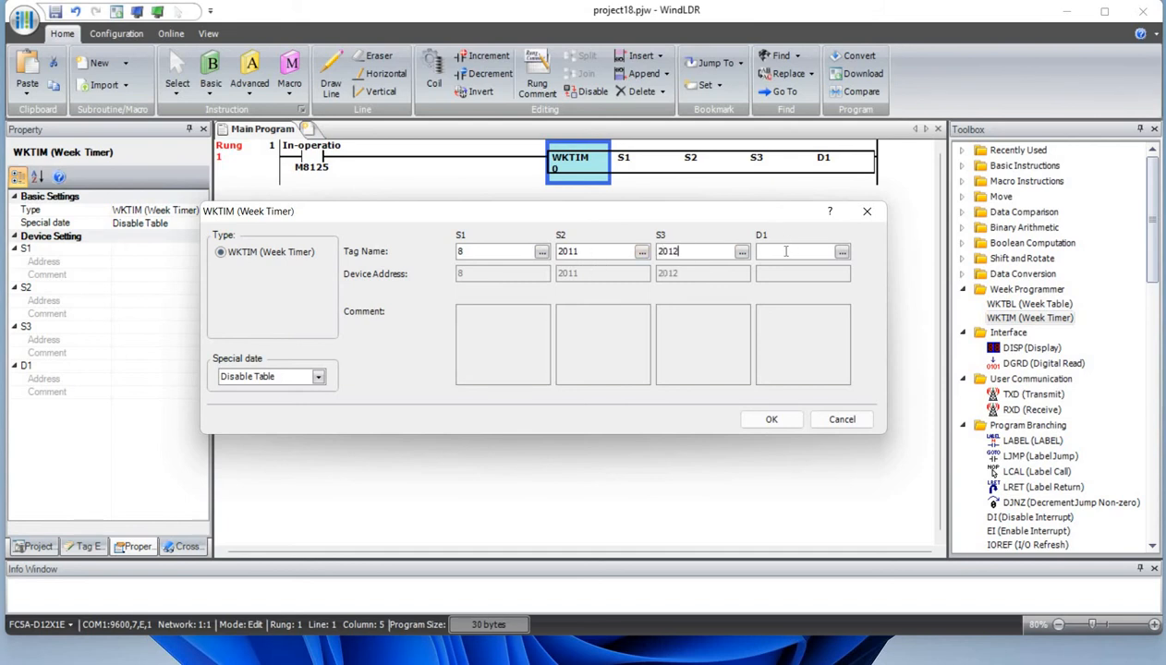
{"action": "type", "text": "q0"}
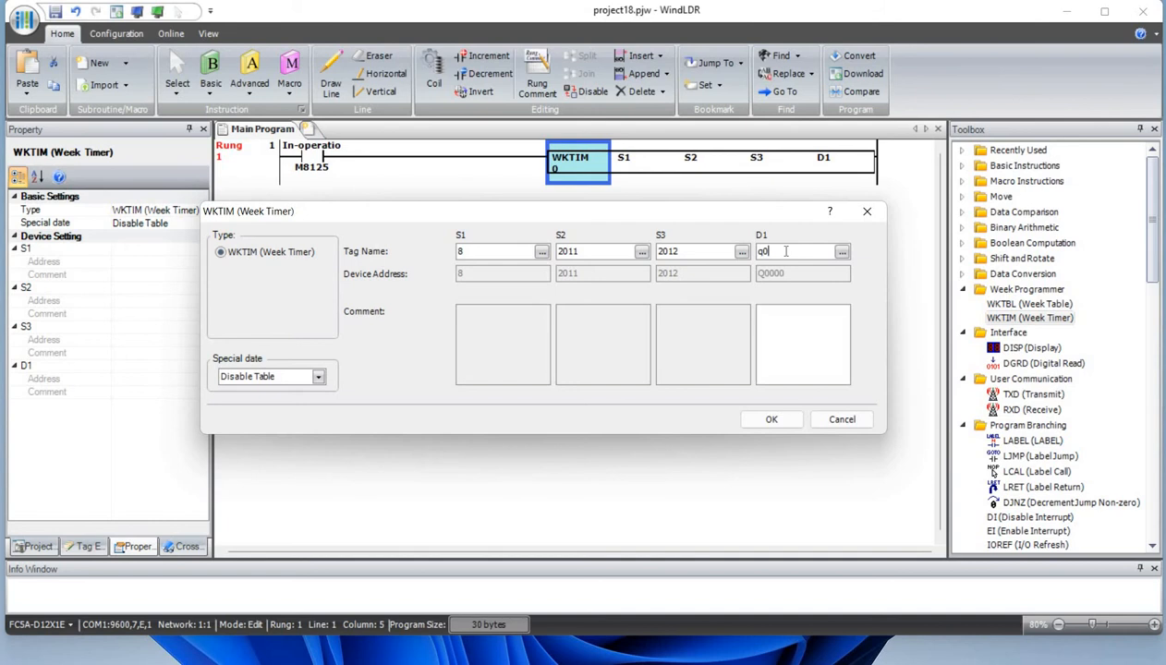
{"action": "left_click", "coordinate": [772, 418]}
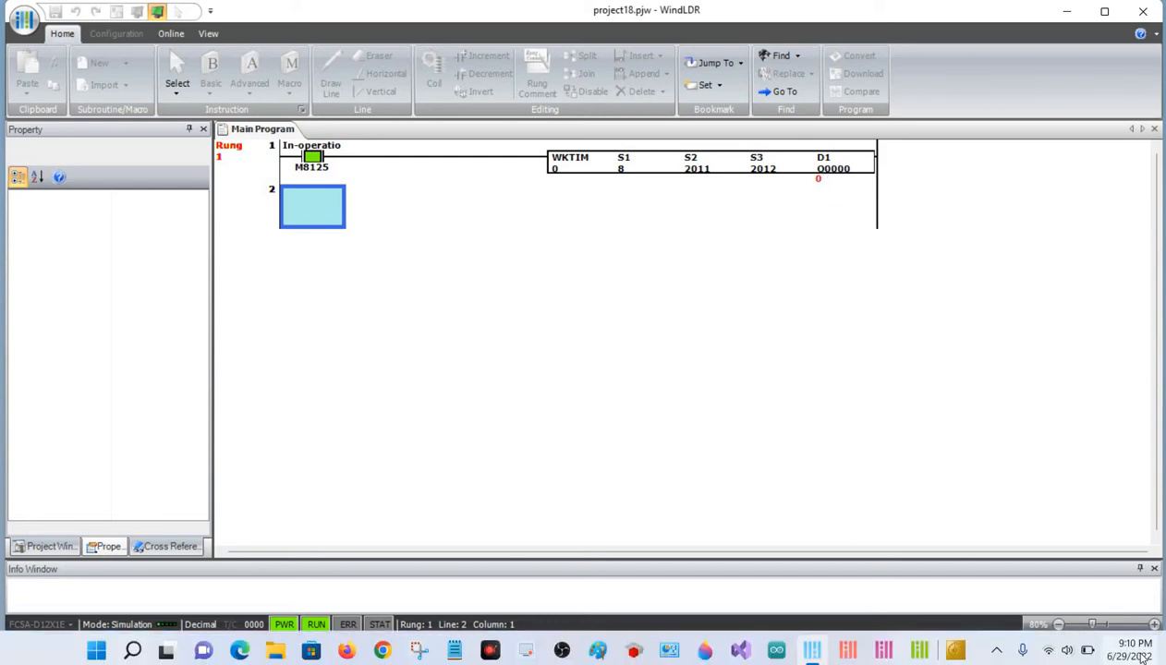
{"action": "mouse_move", "coordinate": [1134, 643]}
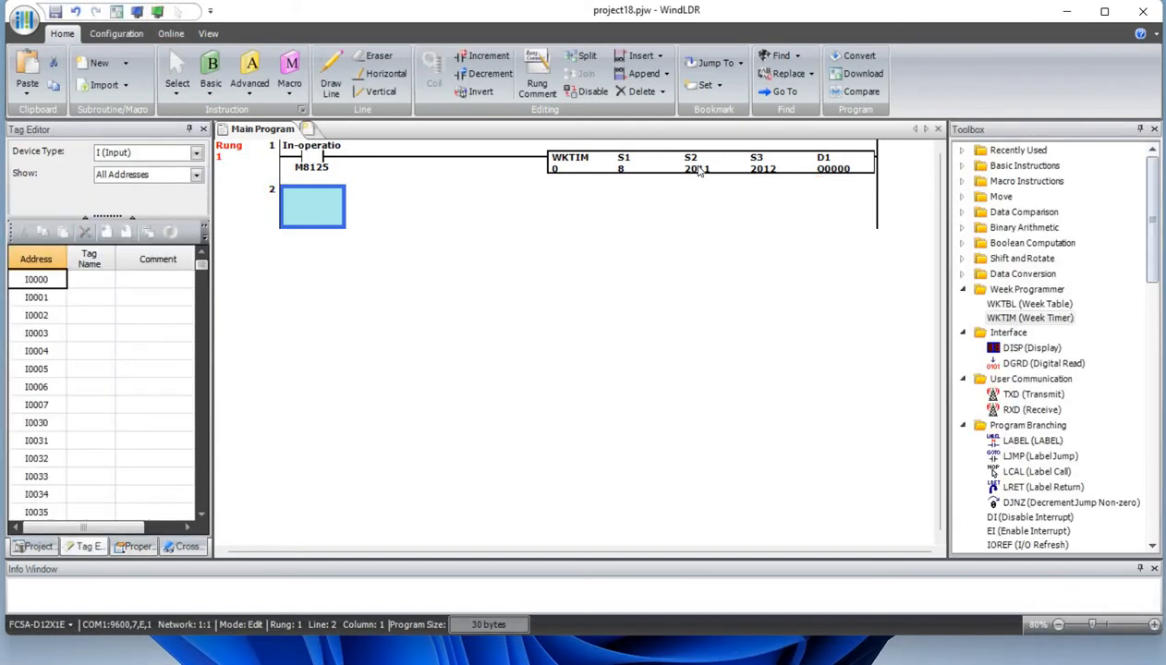
Step: Revise the week timer's S2 to 2111 and S3 to 2112 and confirm
{"action": "double_click", "coordinate": [710, 162]}
{"action": "type", "text": "2111"}
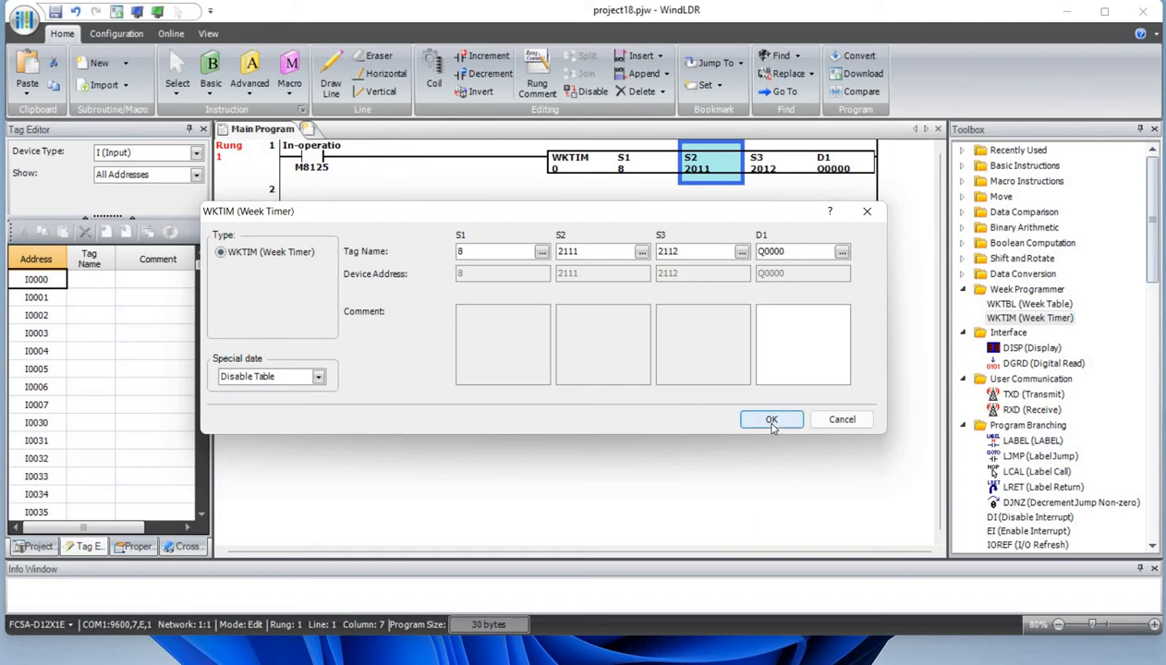
{"action": "left_click", "coordinate": [772, 419]}
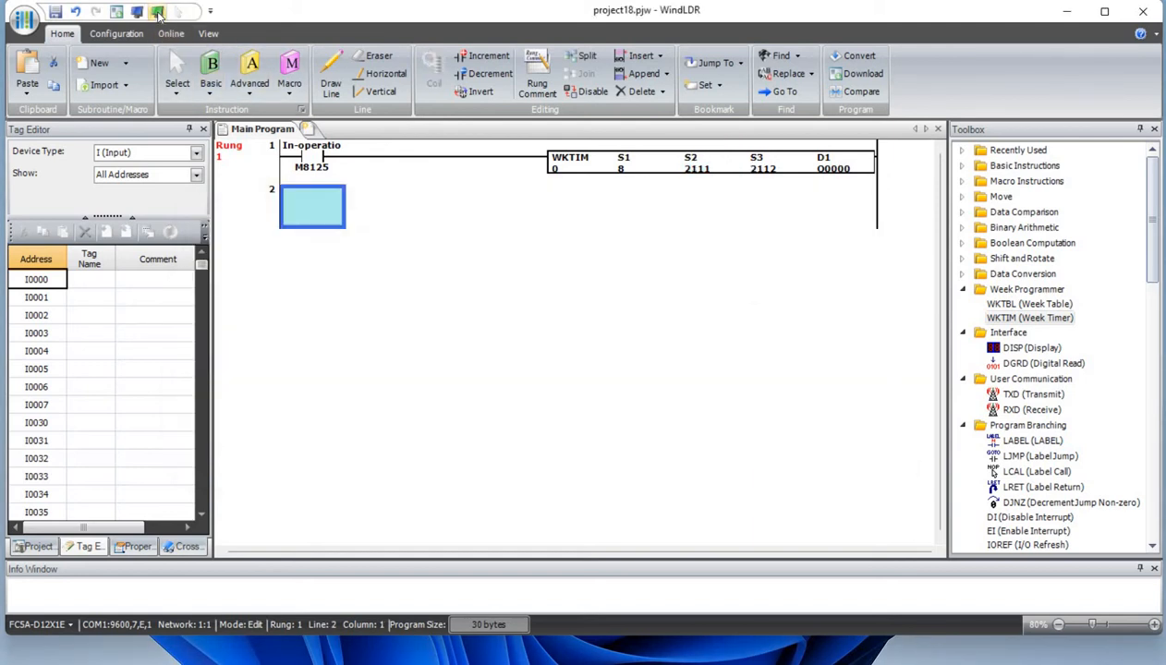
{"action": "left_click", "coordinate": [157, 12]}
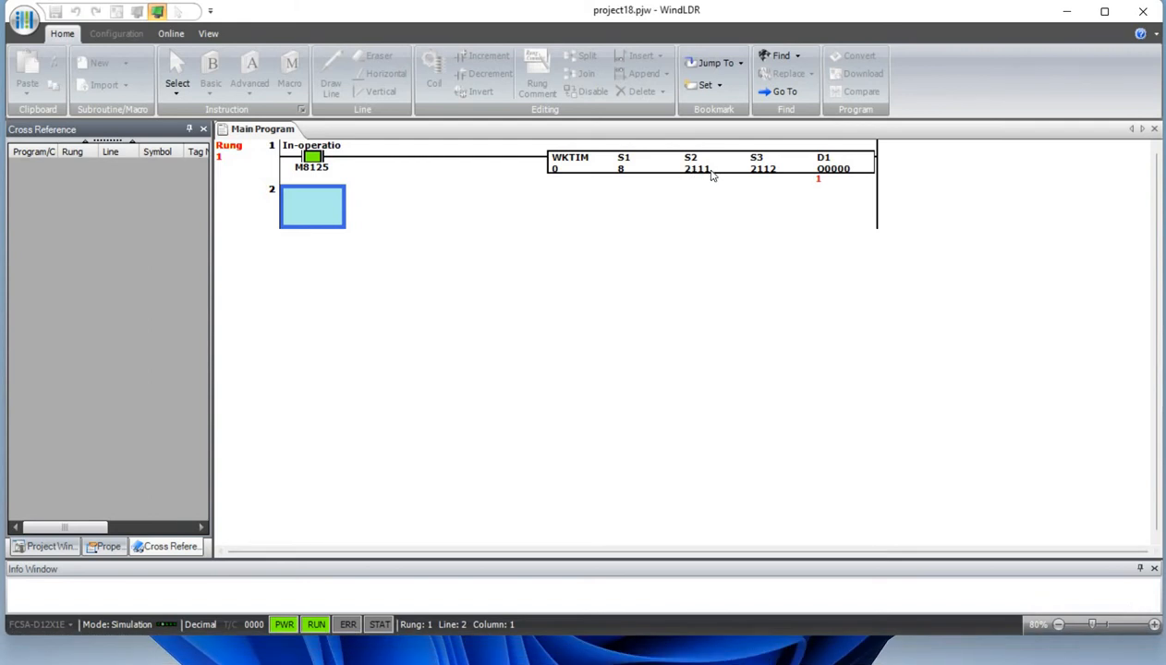
{"action": "mouse_move", "coordinate": [831, 178]}
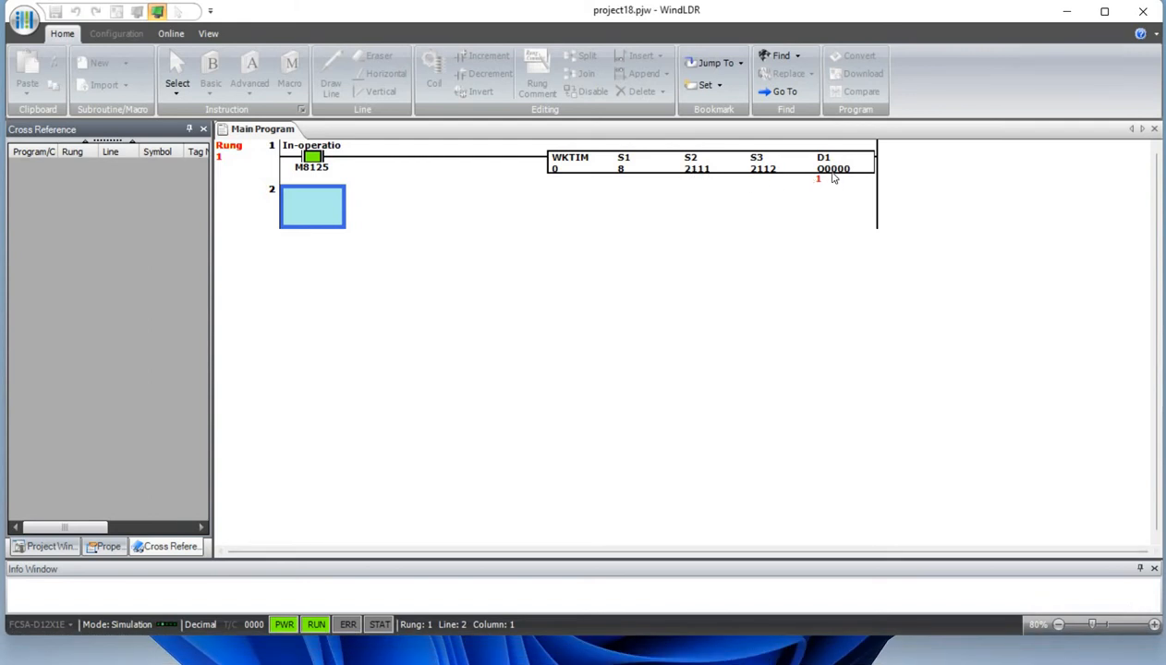
{"action": "mouse_move", "coordinate": [650, 229]}
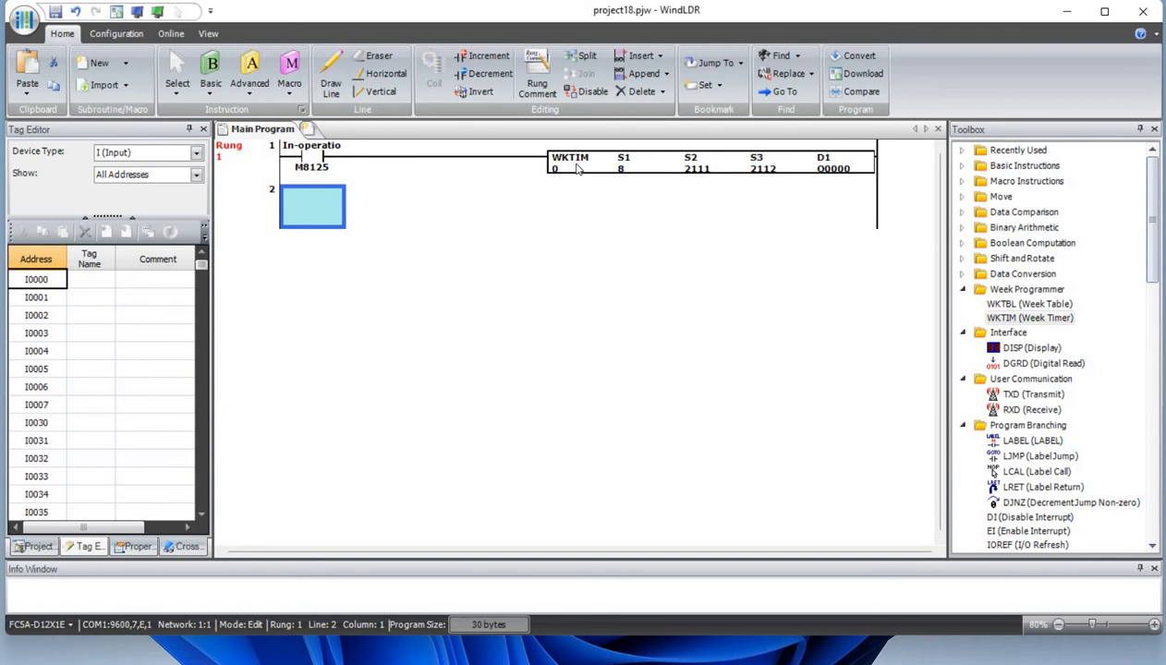
Step: Set the rung 1 week timer's special date to Additional Days in Table
{"action": "double_click", "coordinate": [576, 163]}
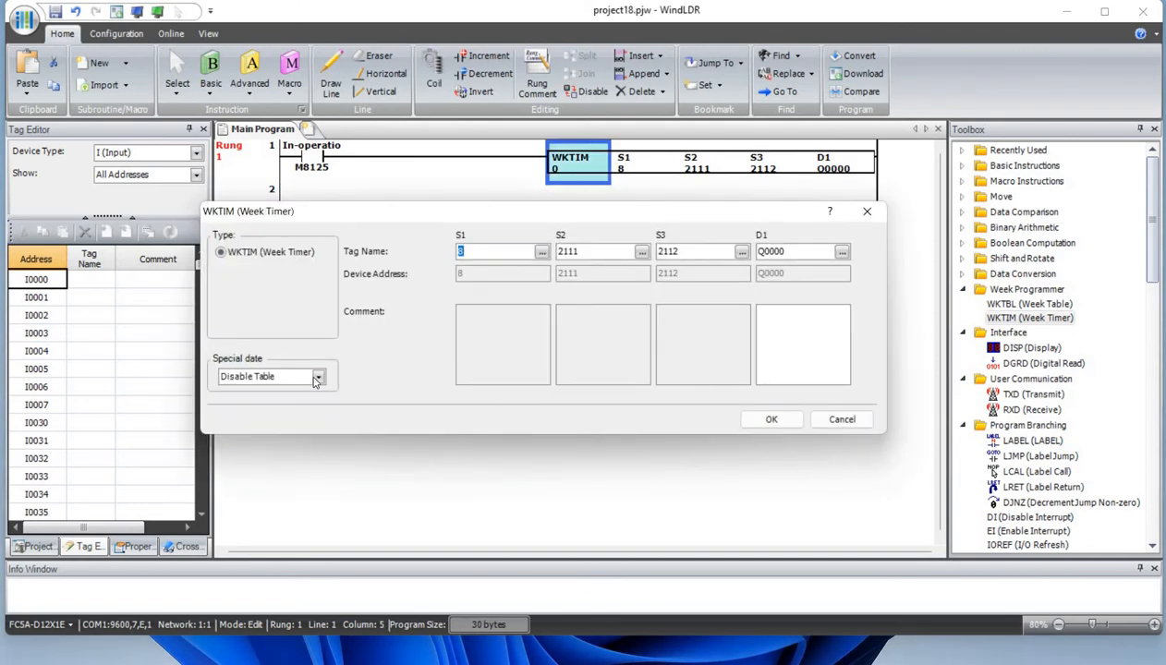
{"action": "left_click", "coordinate": [318, 377]}
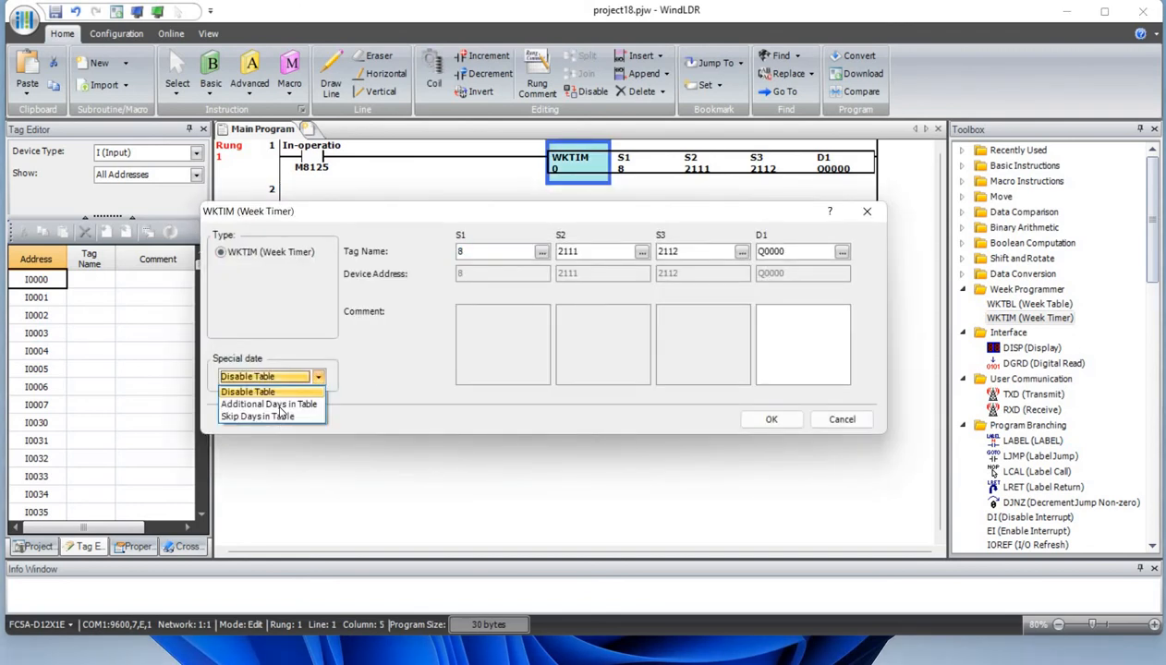
{"action": "left_click", "coordinate": [270, 403]}
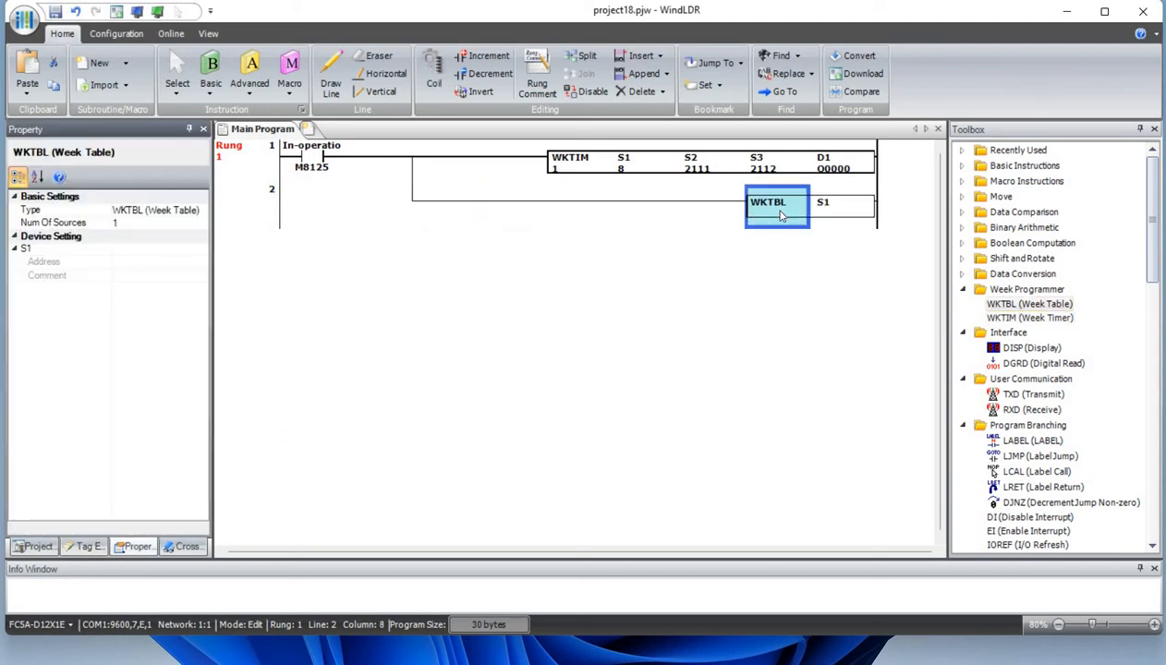
Step: Give the WKTBL week table sources S1 702 and S2 703 and confirm
{"action": "double_click", "coordinate": [776, 201]}
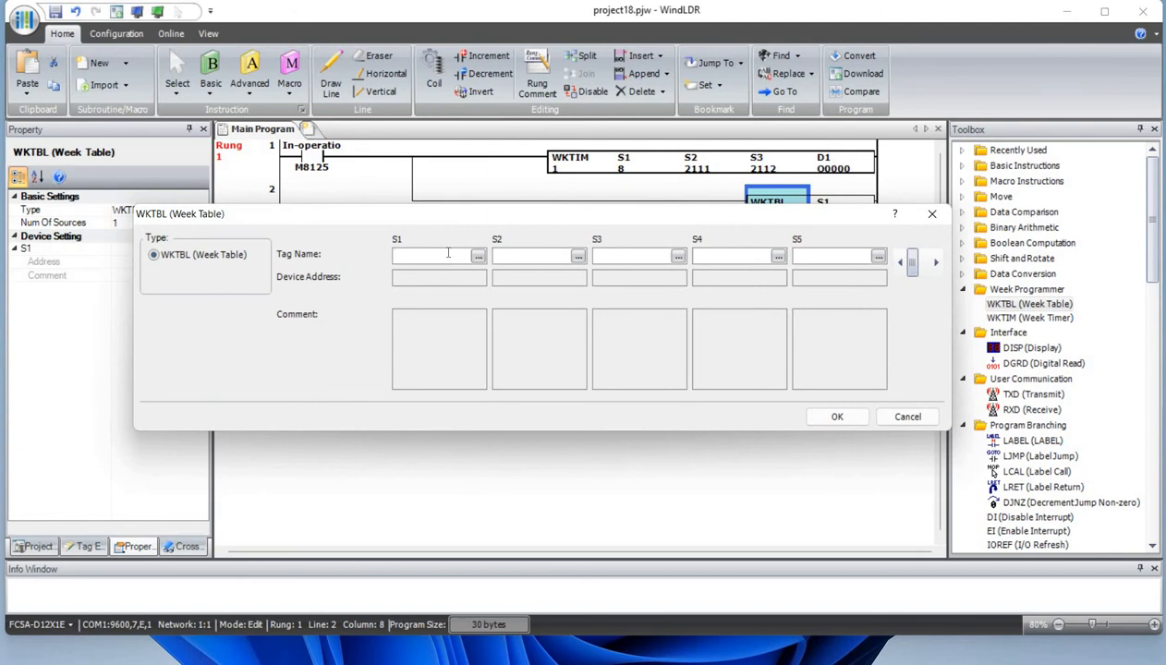
{"action": "left_click", "coordinate": [440, 255]}
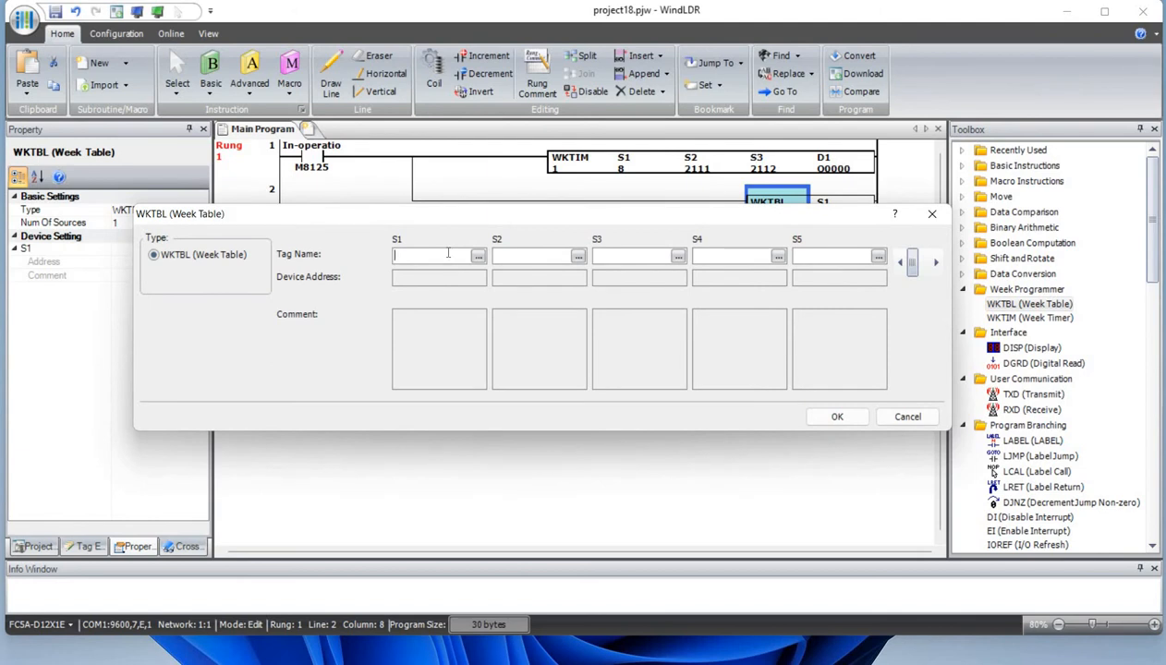
{"action": "type", "text": "6"}
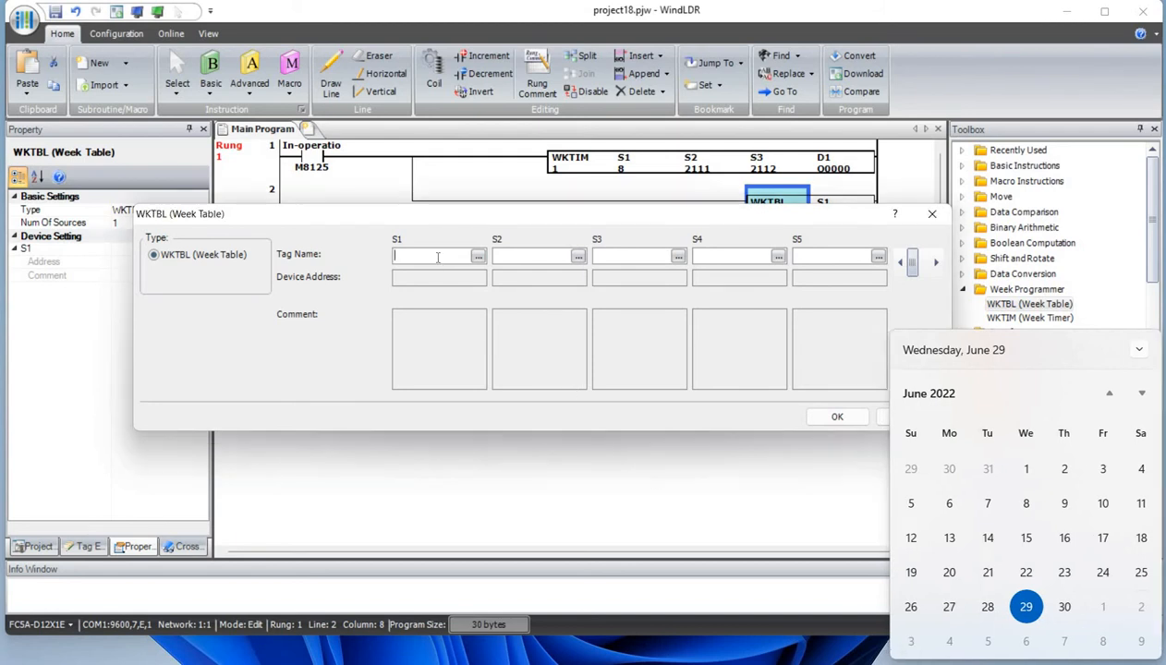
{"action": "type", "text": "702"}
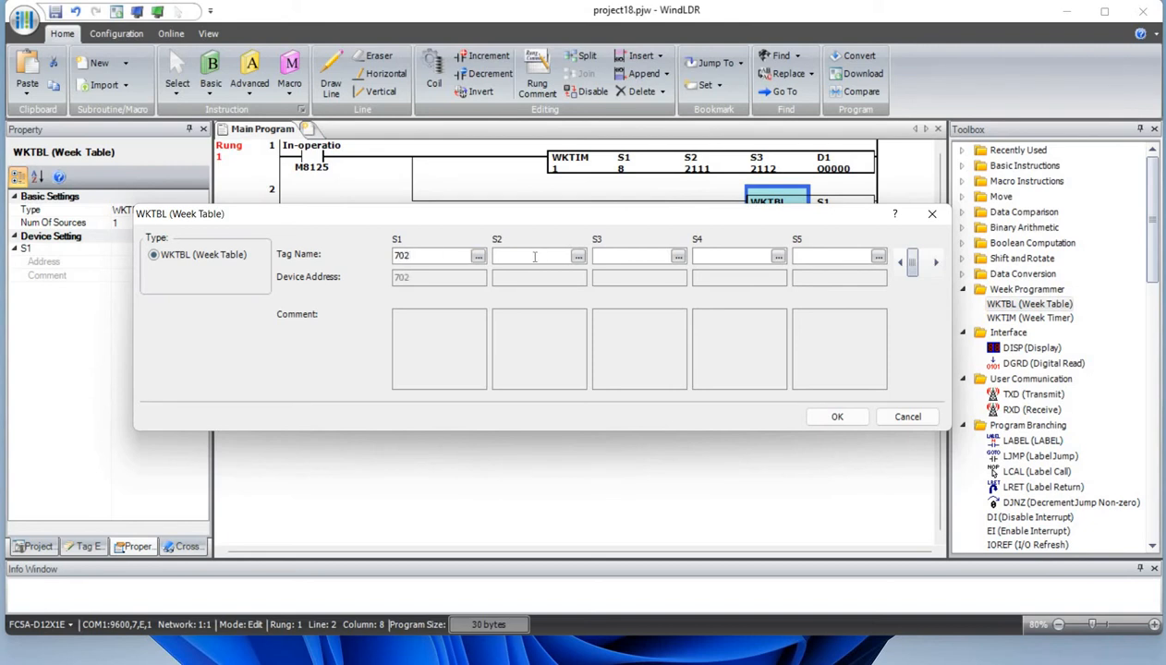
{"action": "type", "text": "703"}
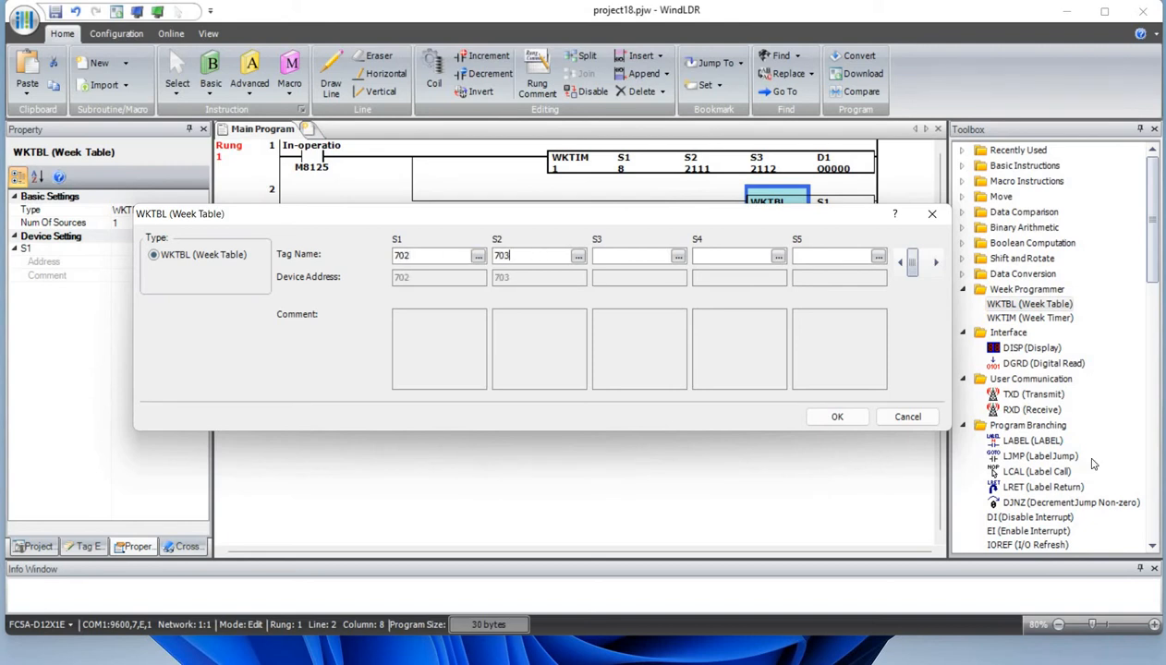
{"action": "left_click", "coordinate": [836, 417]}
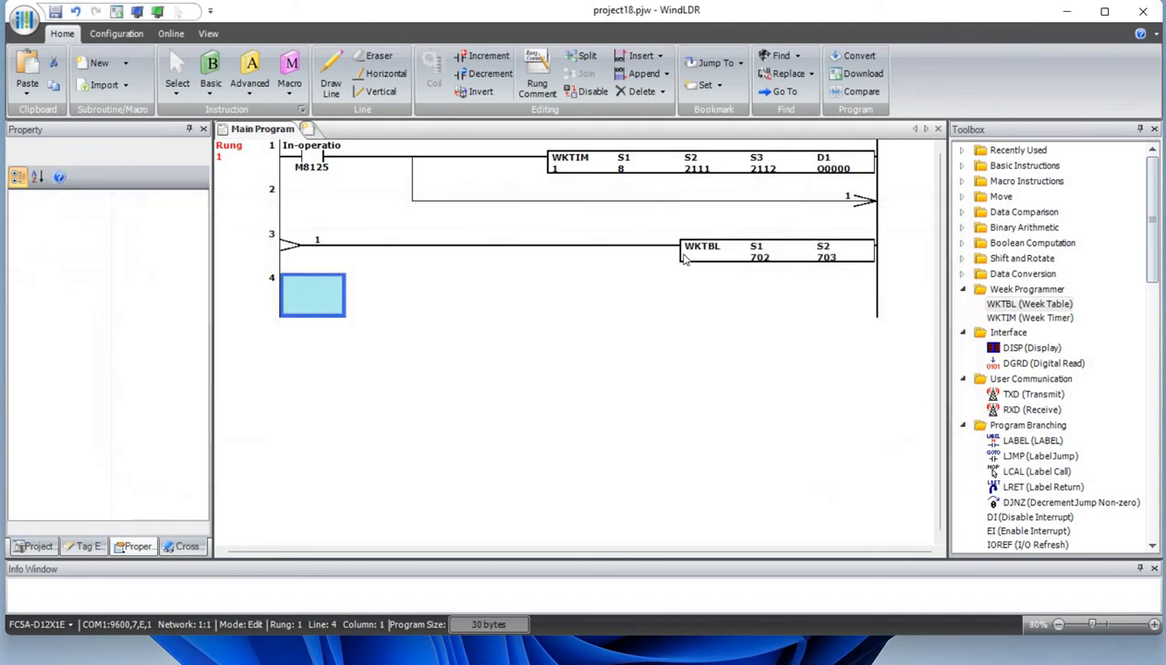
{"action": "mouse_move", "coordinate": [558, 179]}
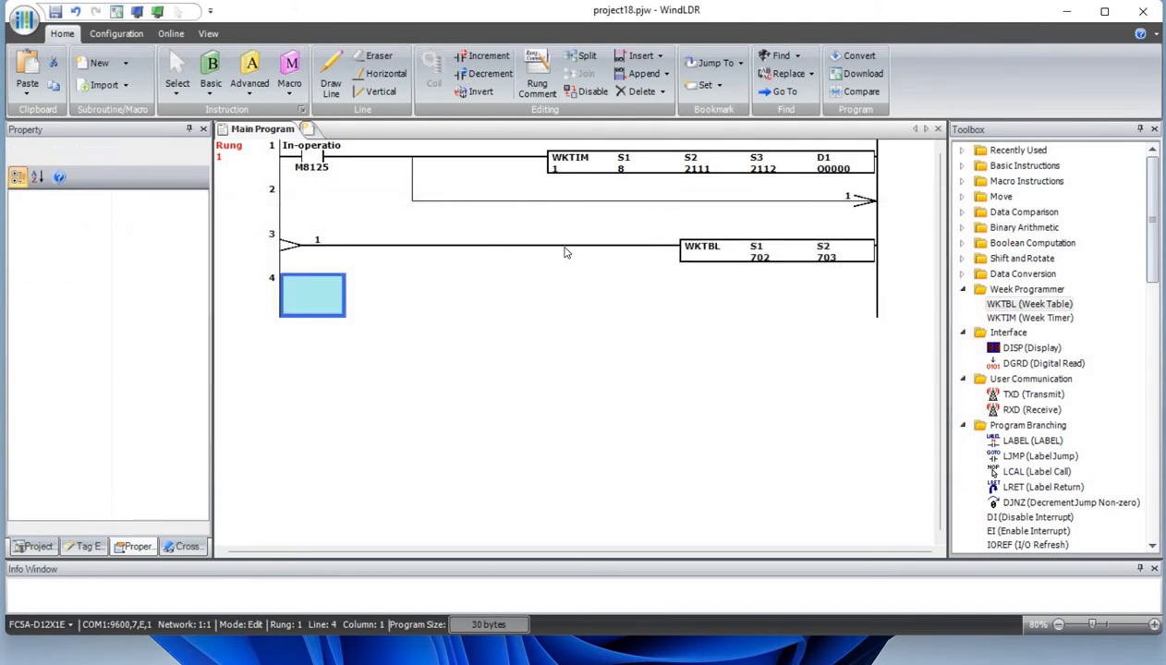
{"action": "mouse_move", "coordinate": [554, 227]}
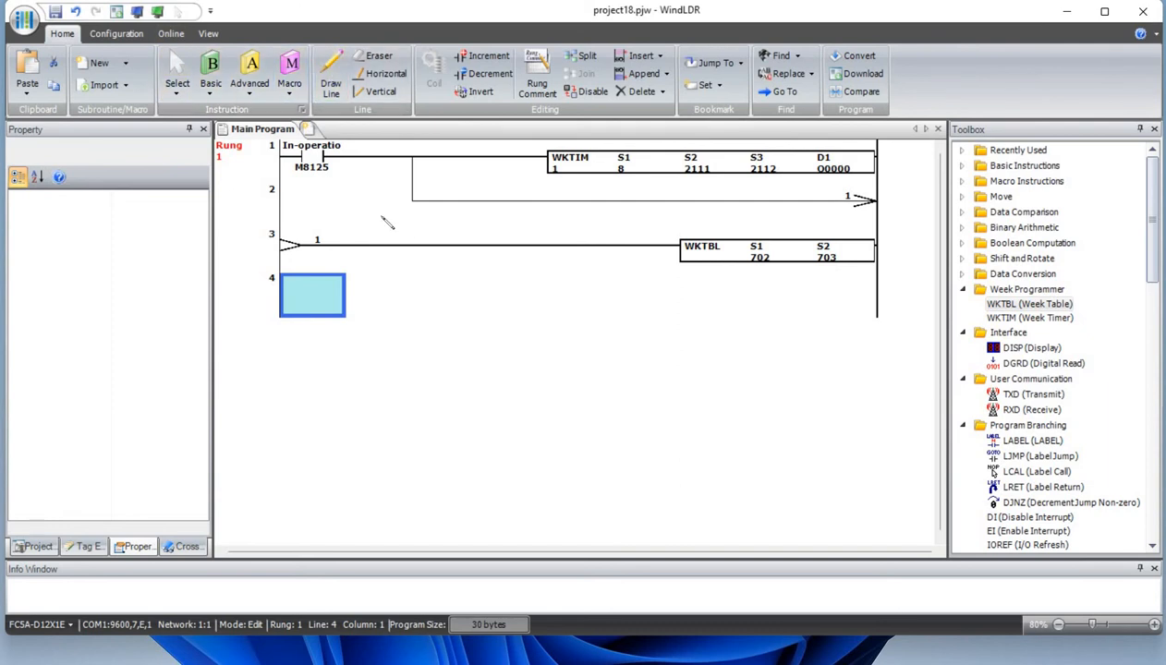
Step: Copy rungs 1–3 below and set the new week timer's special date to Skip Days in Table
{"action": "left_click", "coordinate": [210, 70]}
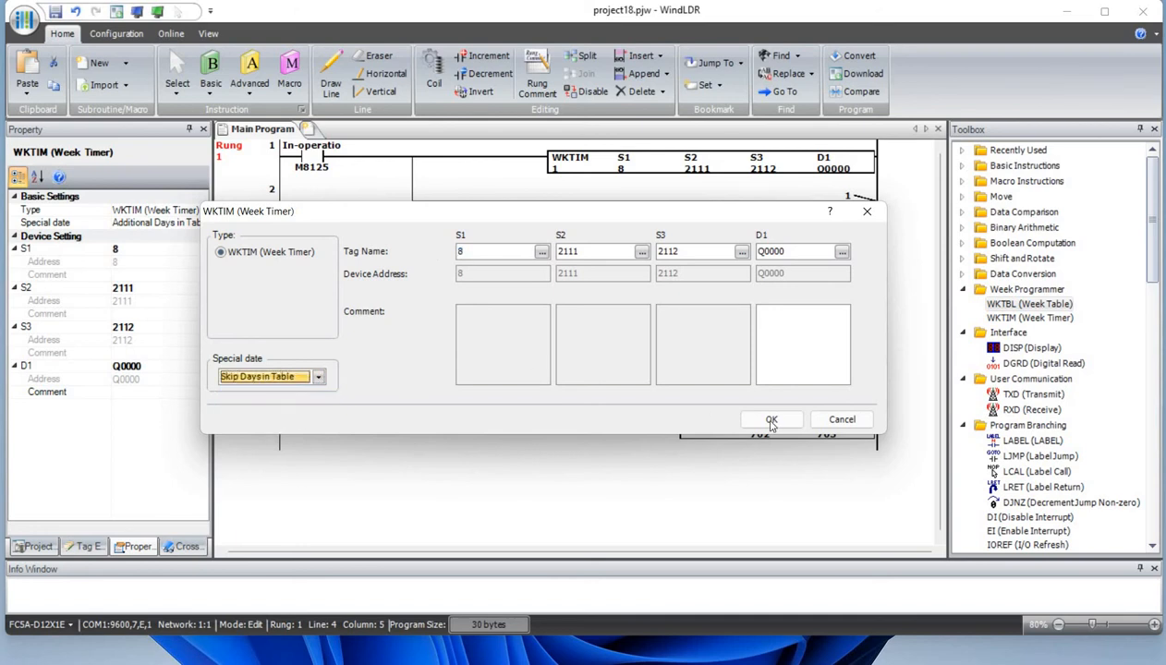
Step: Confirm the skip-days setting and set that timer's S1 to 62
{"action": "left_click", "coordinate": [772, 419]}
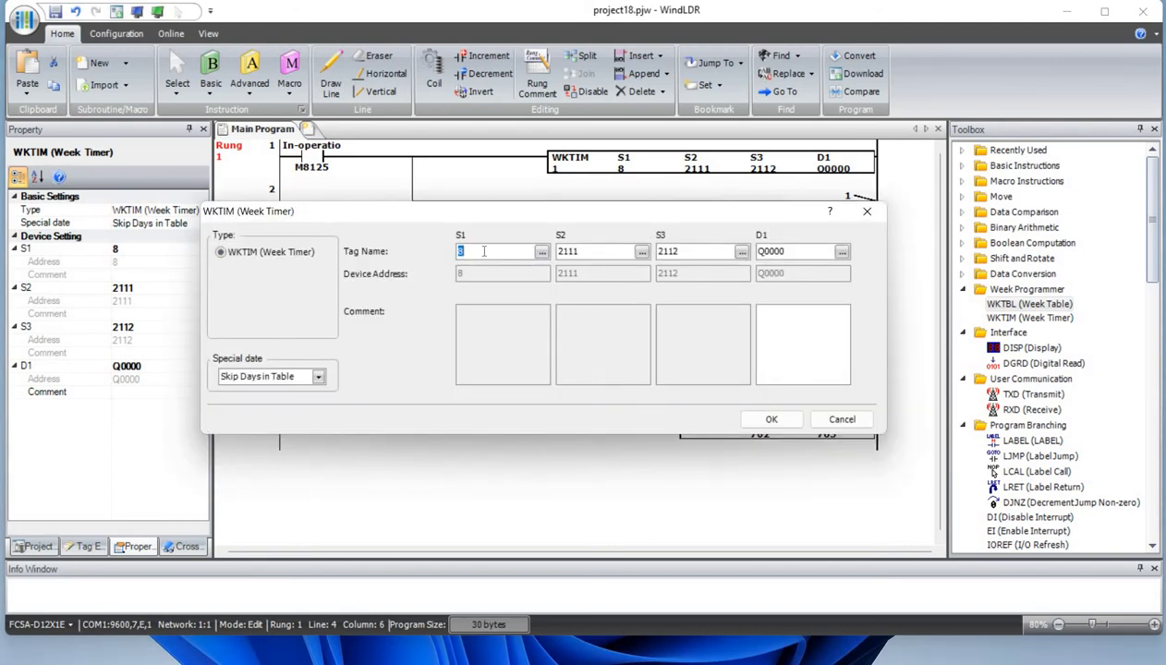
{"action": "type", "text": "6"}
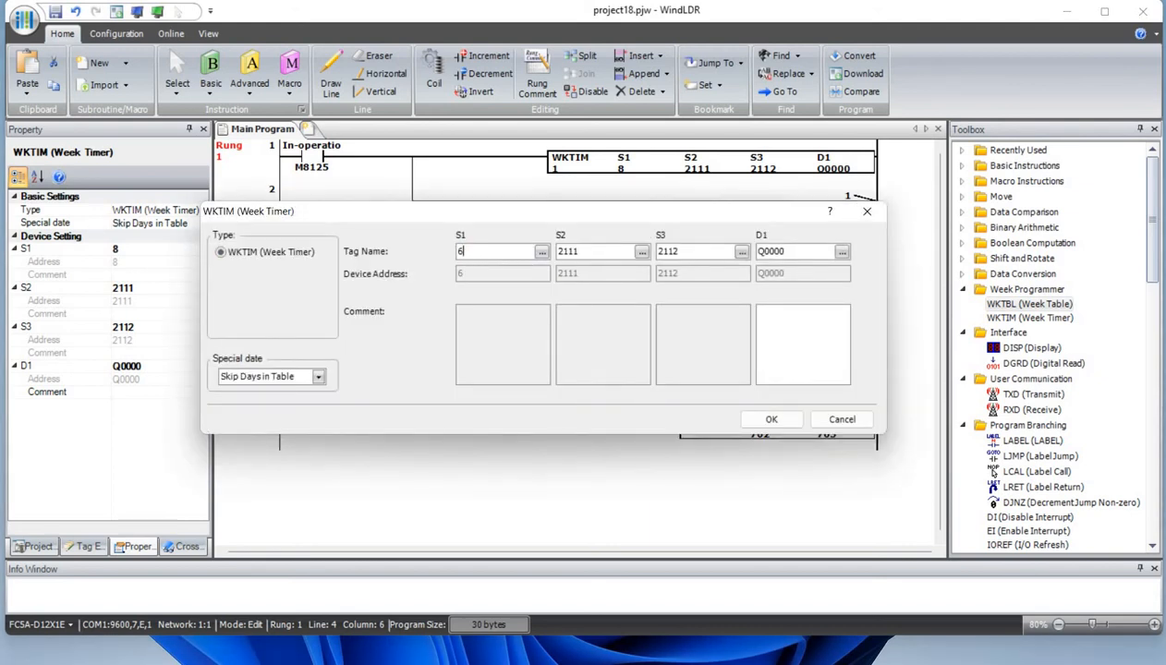
{"action": "type", "text": "2"}
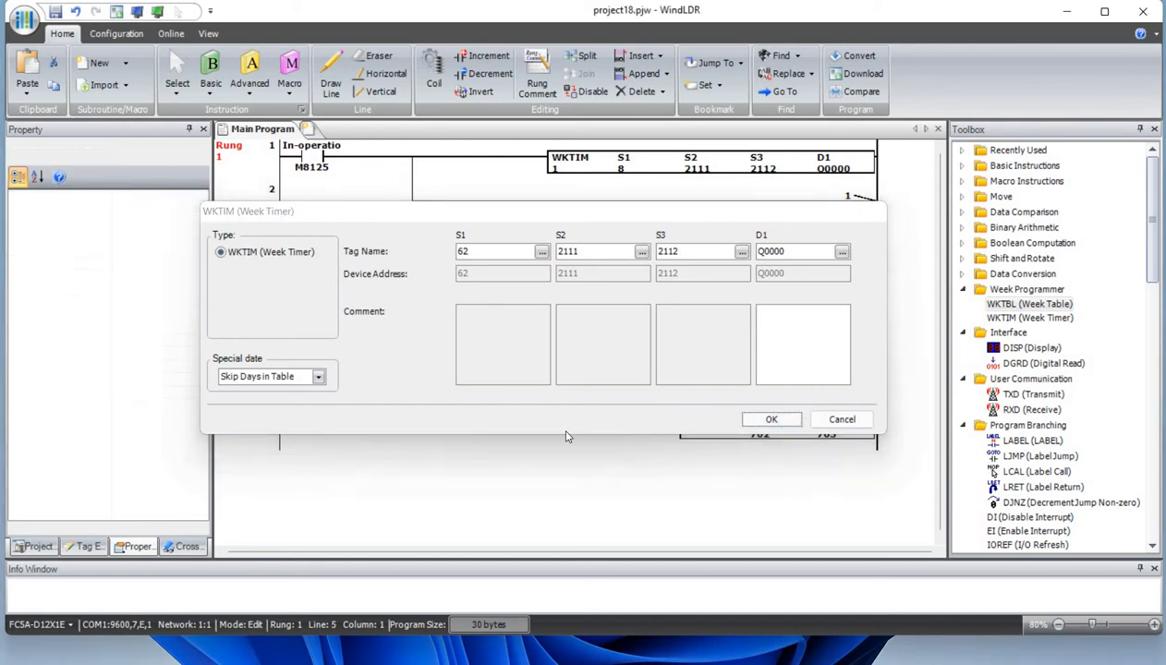
{"action": "left_click", "coordinate": [770, 417]}
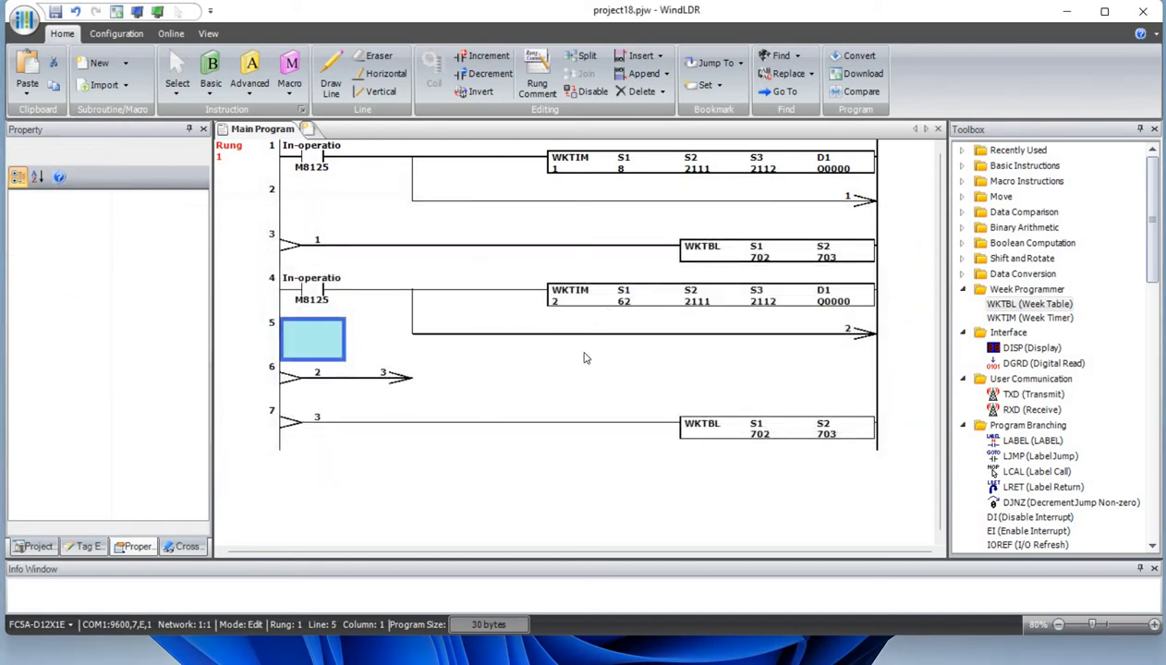
Step: Give the copied WKTBL week table on rung 7 a single source, S1 704
{"action": "left_click", "coordinate": [776, 429]}
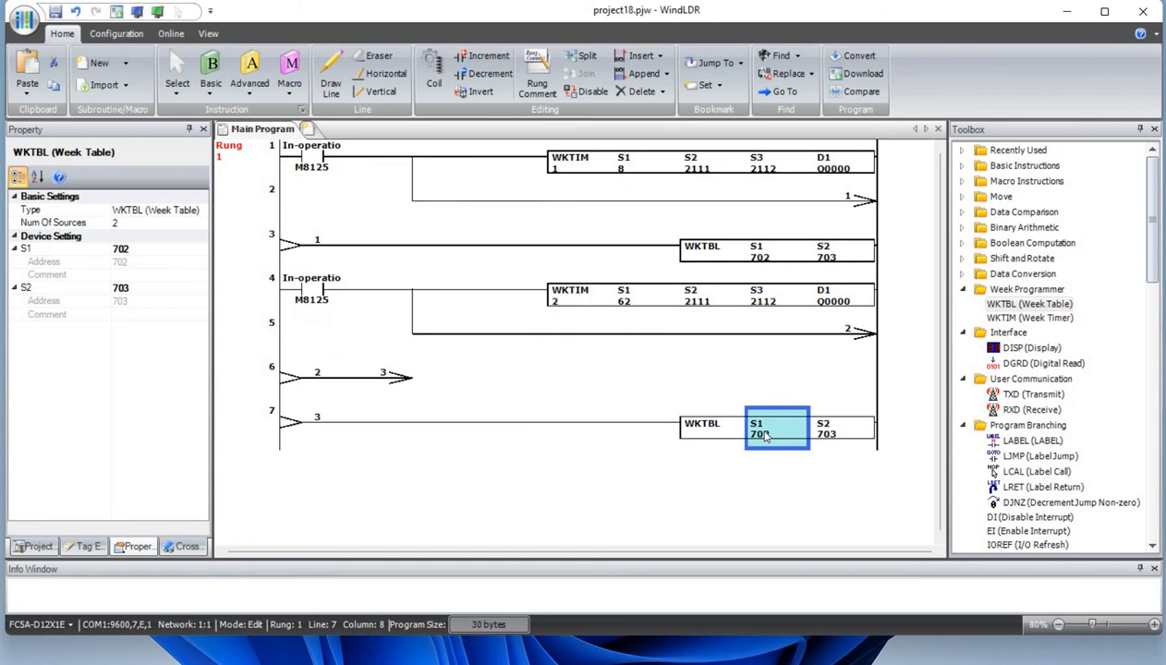
{"action": "double_click", "coordinate": [776, 429]}
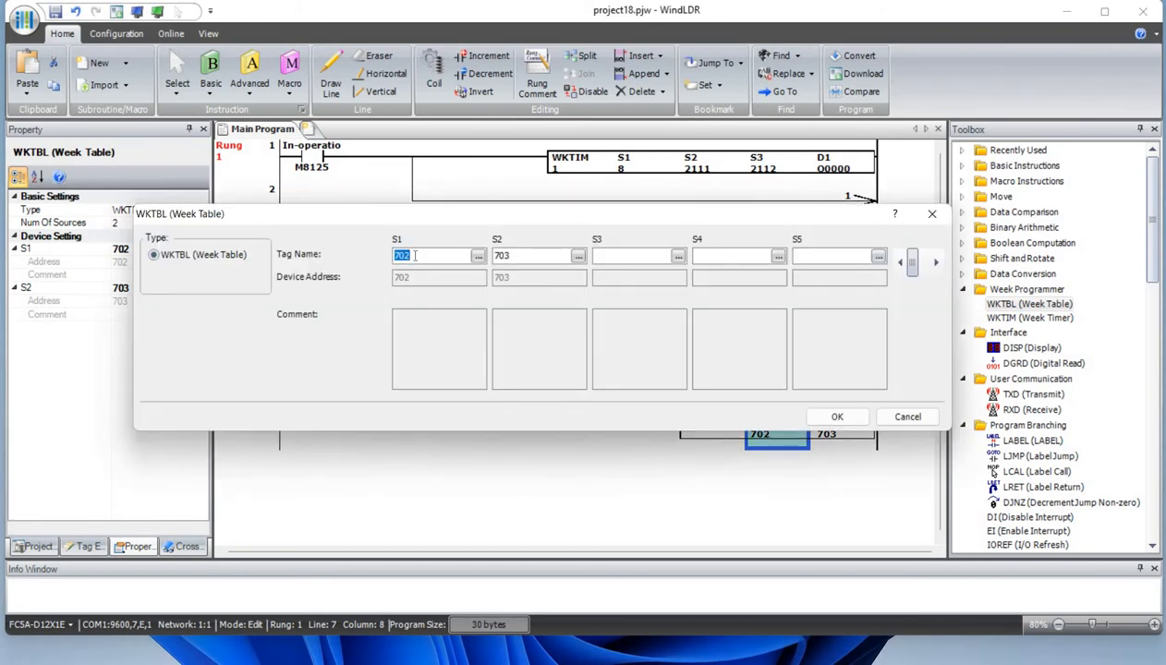
{"action": "type", "text": "704"}
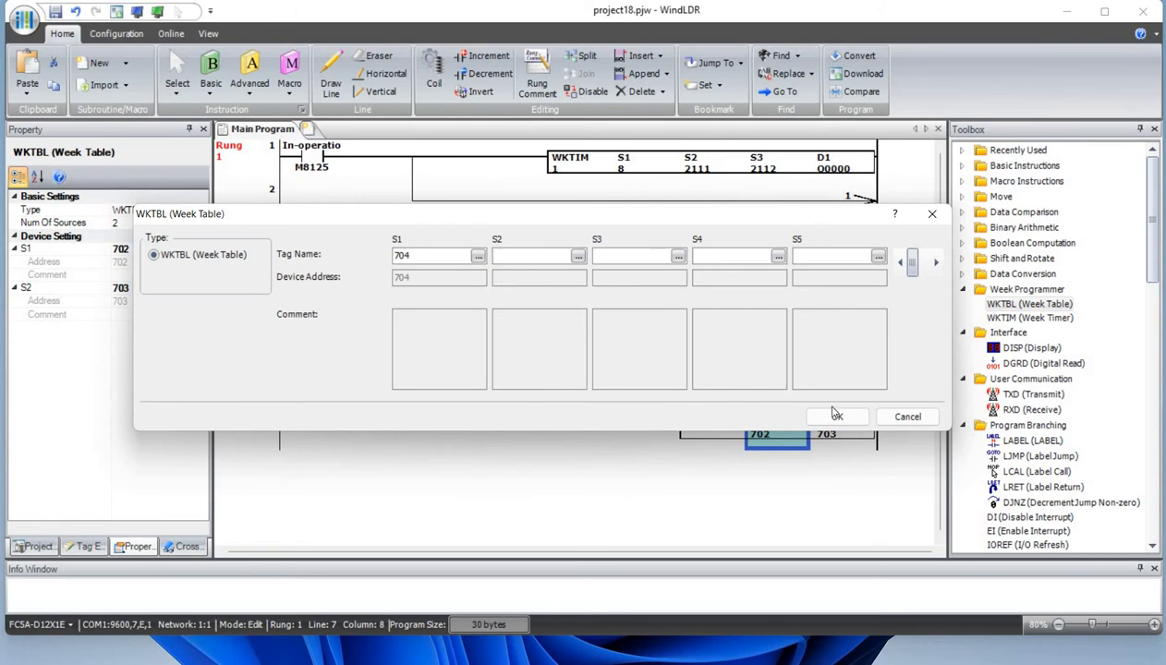
{"action": "left_click", "coordinate": [837, 417]}
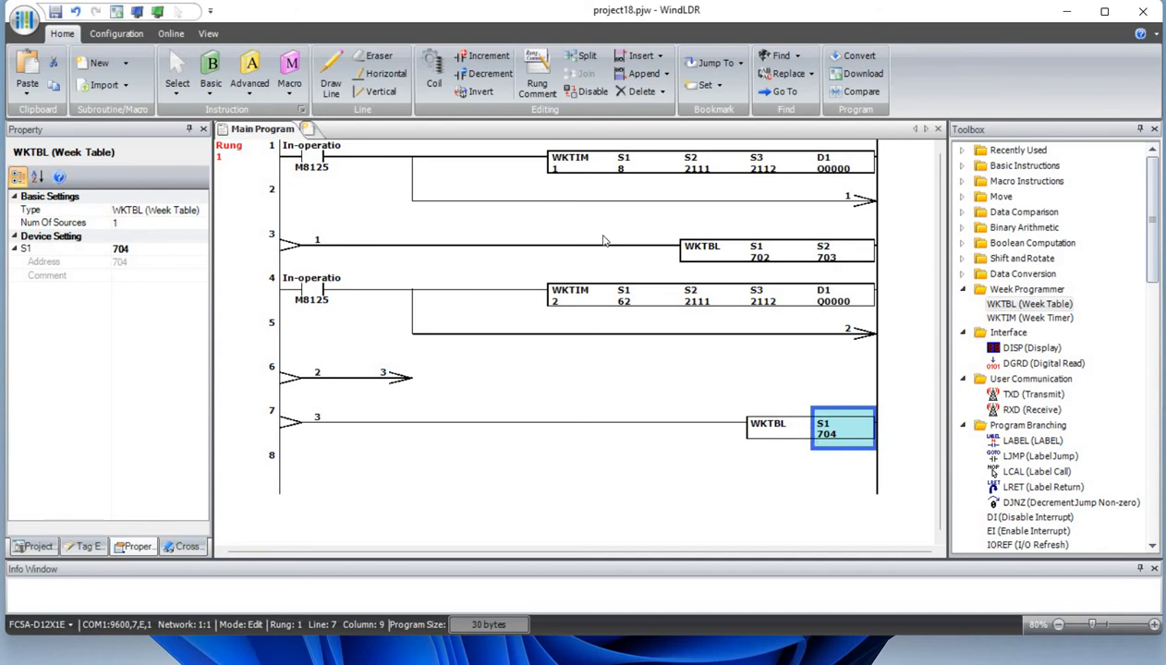
{"action": "mouse_move", "coordinate": [841, 439]}
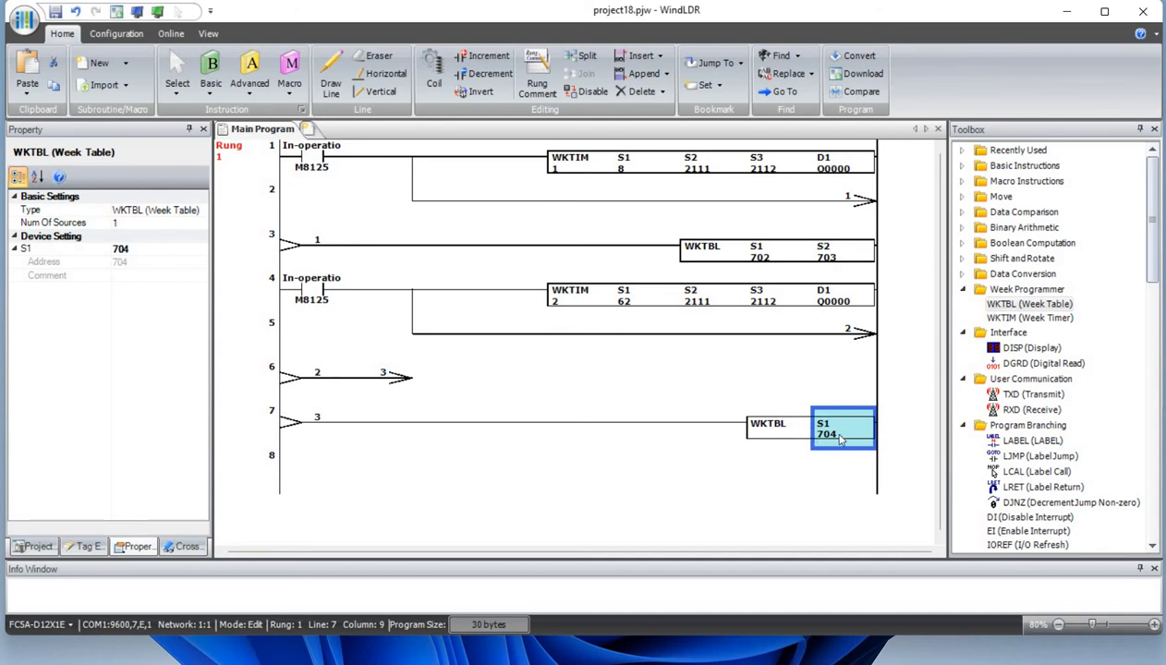
{"action": "mouse_move", "coordinate": [635, 218]}
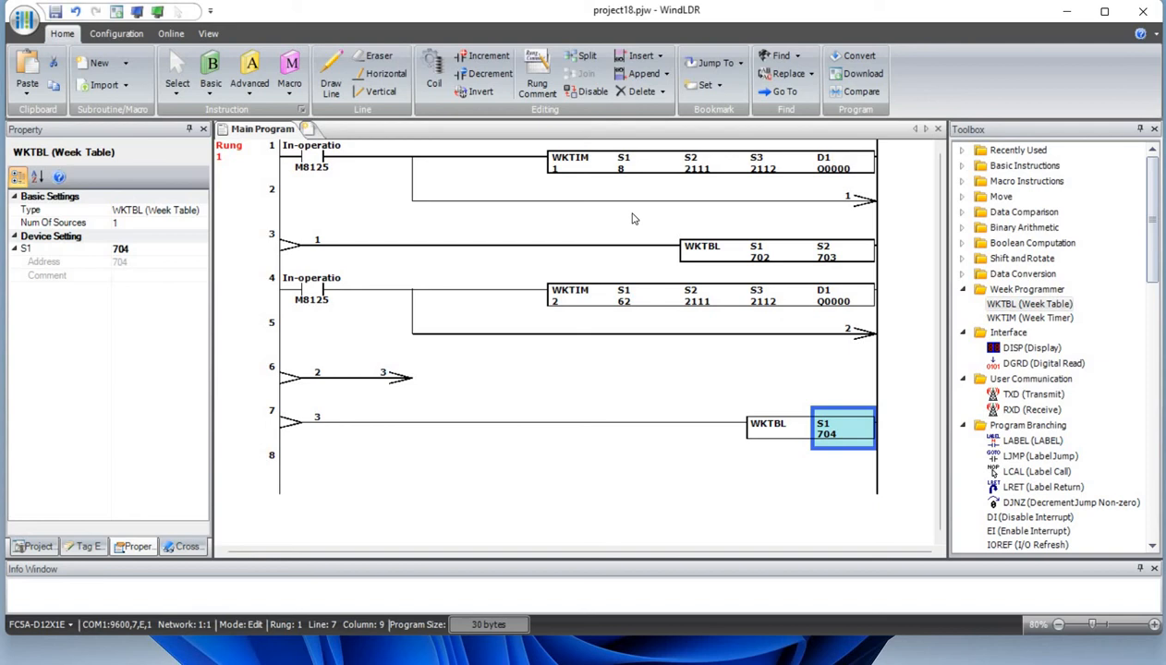
{"action": "right_click", "coordinate": [576, 163]}
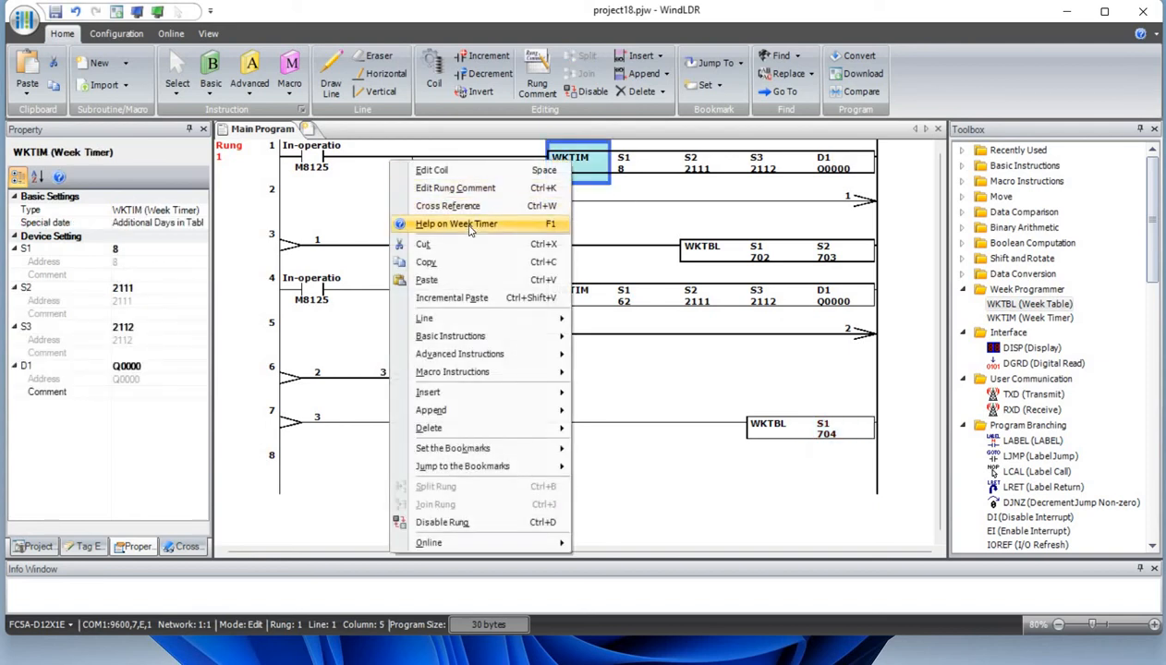
{"action": "left_click", "coordinate": [455, 224]}
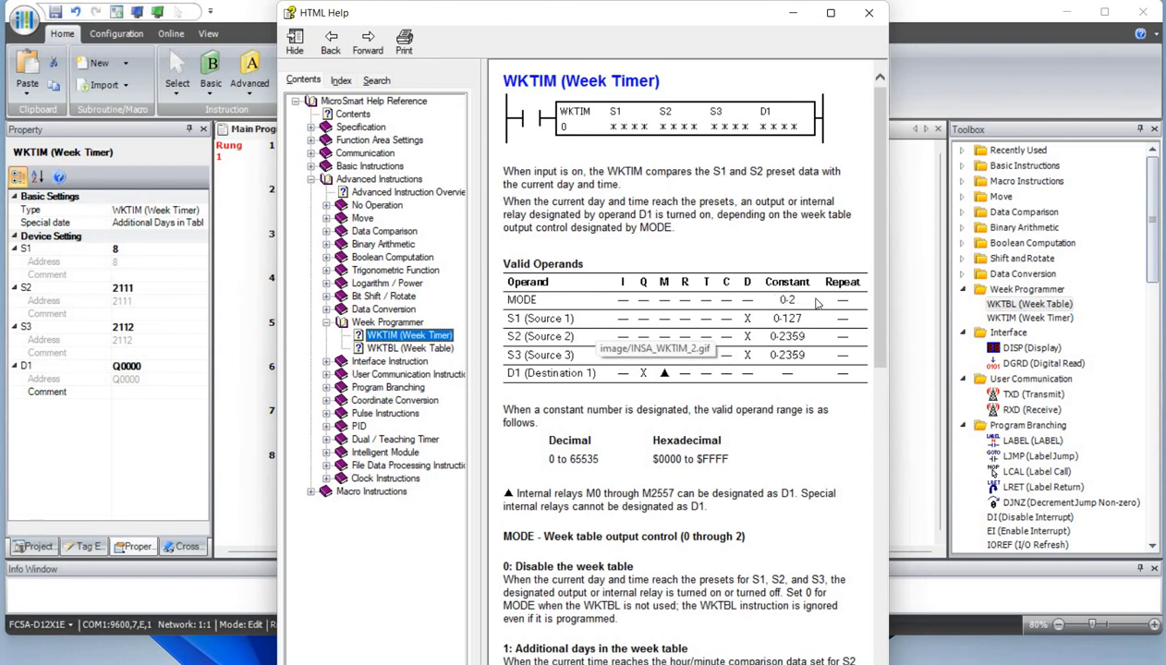
{"action": "mouse_move", "coordinate": [792, 324]}
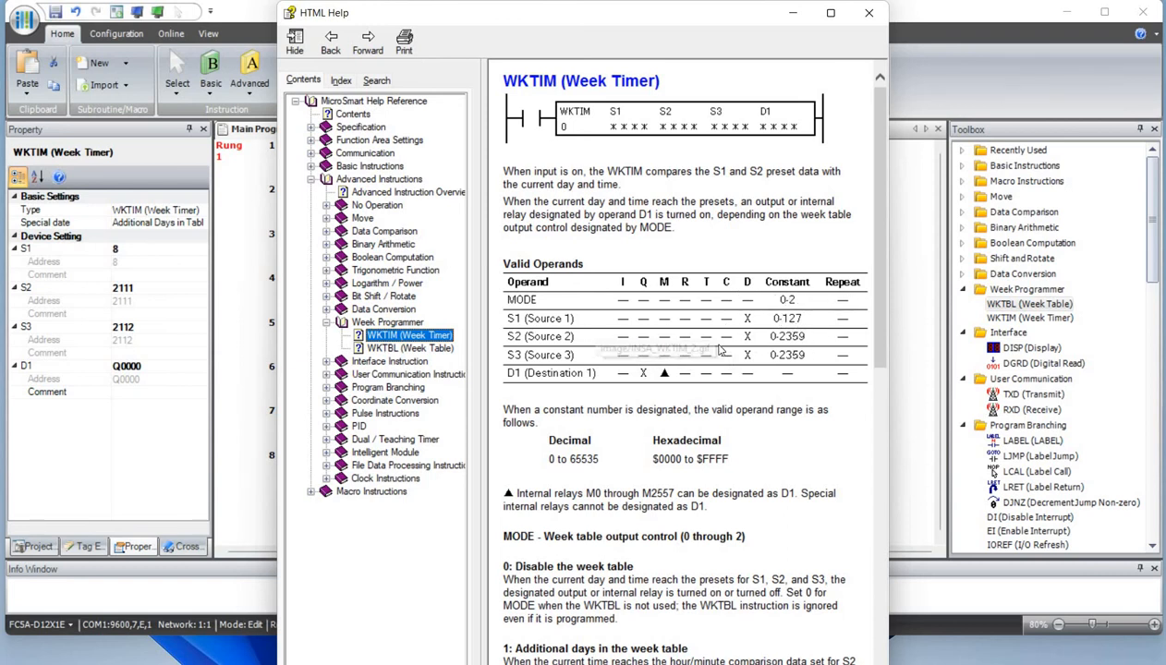
{"action": "mouse_move", "coordinate": [795, 345]}
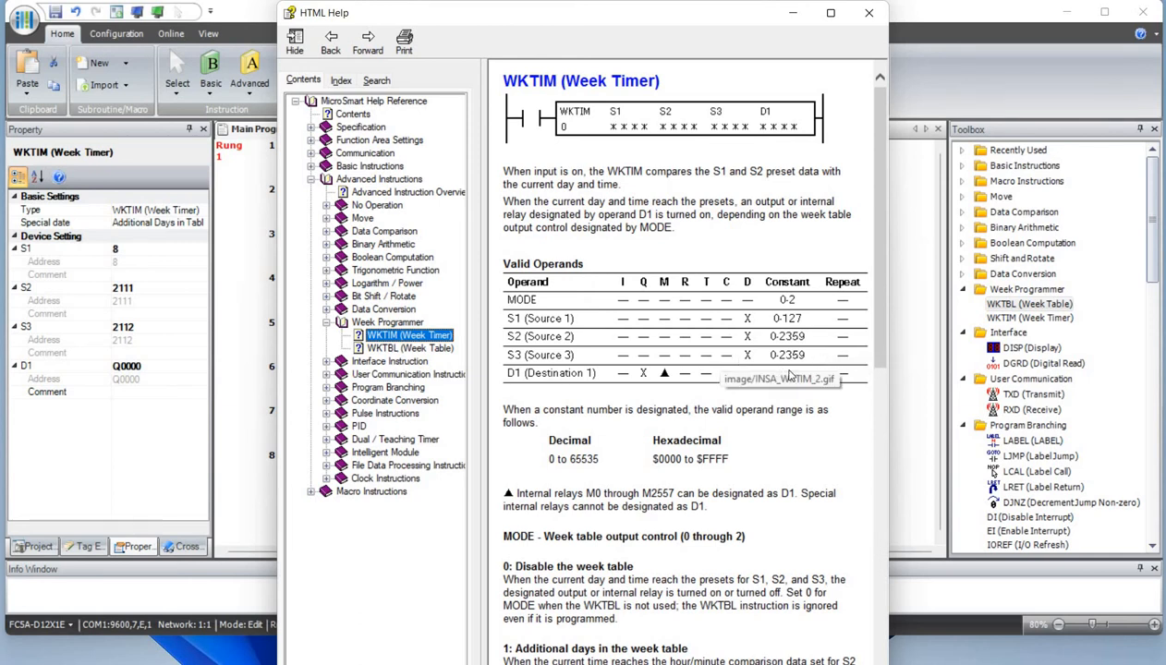
{"action": "scroll", "scroll_direction": "down", "scroll_amount": 3}
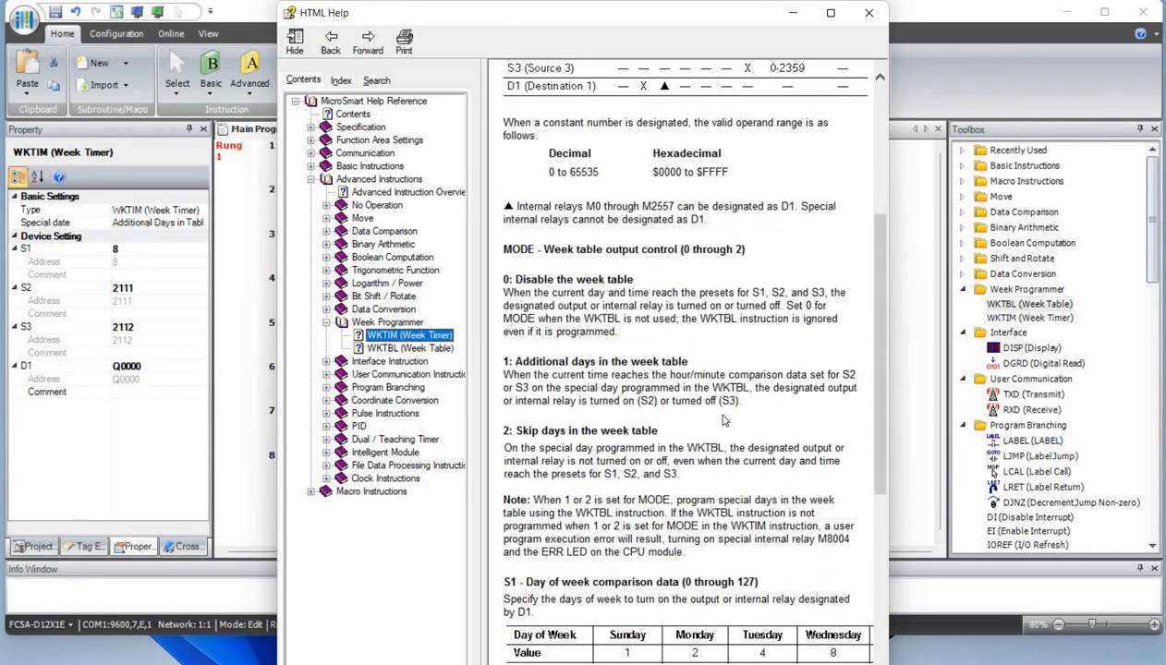
{"action": "scroll", "scroll_direction": "down", "scroll_amount": 3}
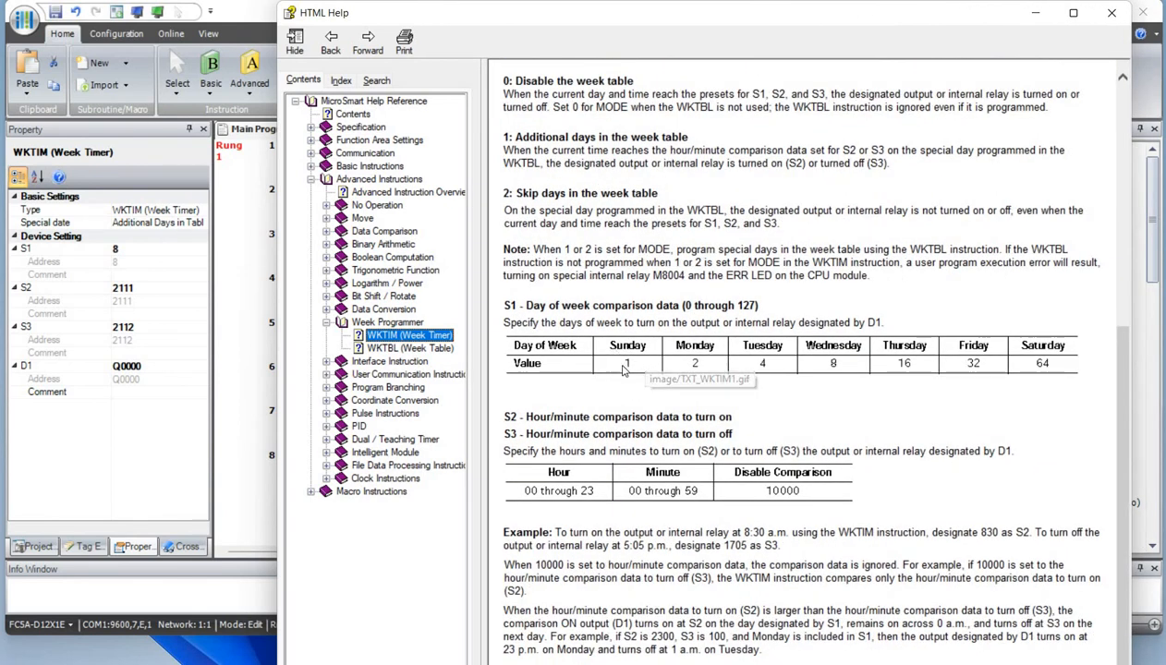
{"action": "mouse_move", "coordinate": [789, 373]}
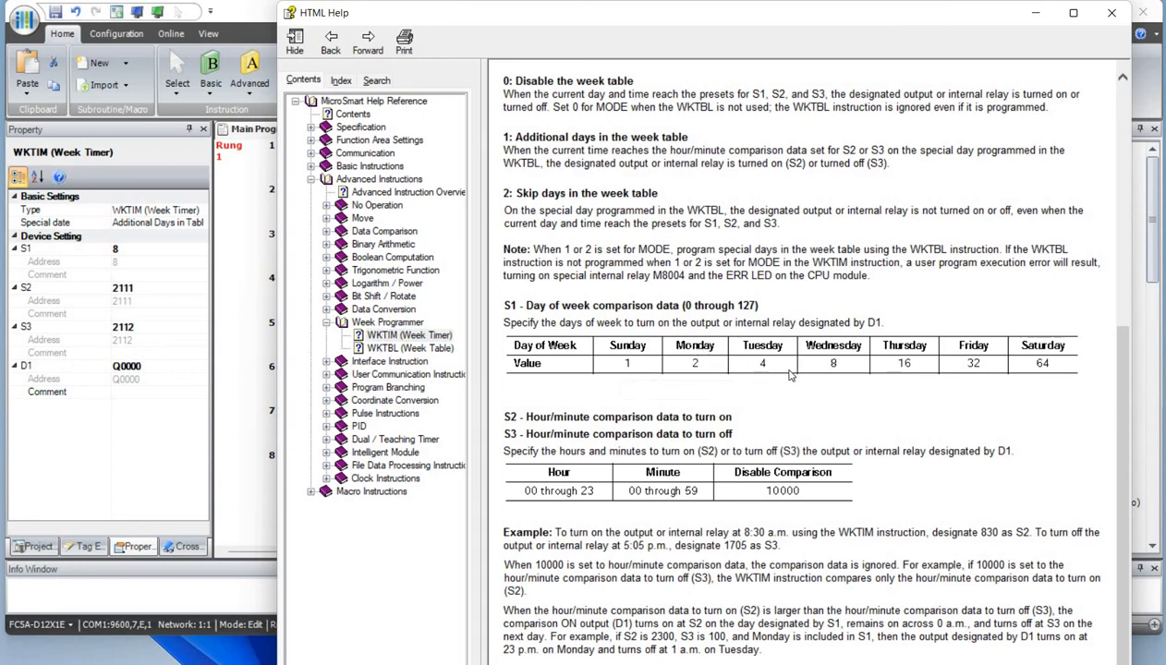
{"action": "mouse_move", "coordinate": [1074, 373]}
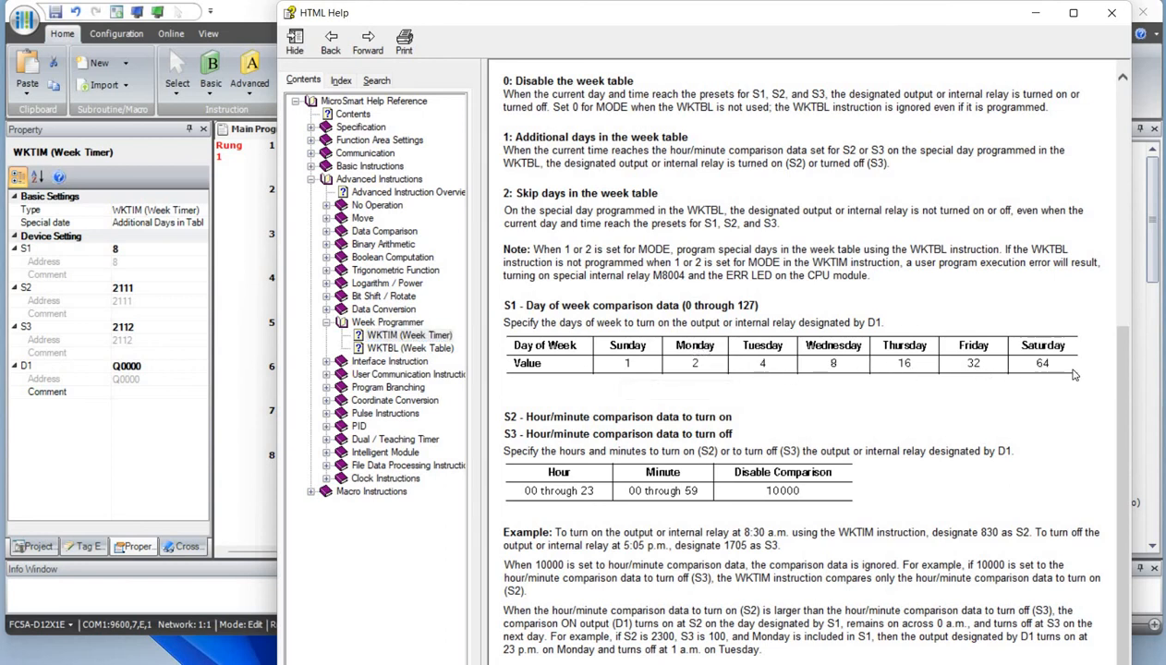
{"action": "mouse_move", "coordinate": [643, 379]}
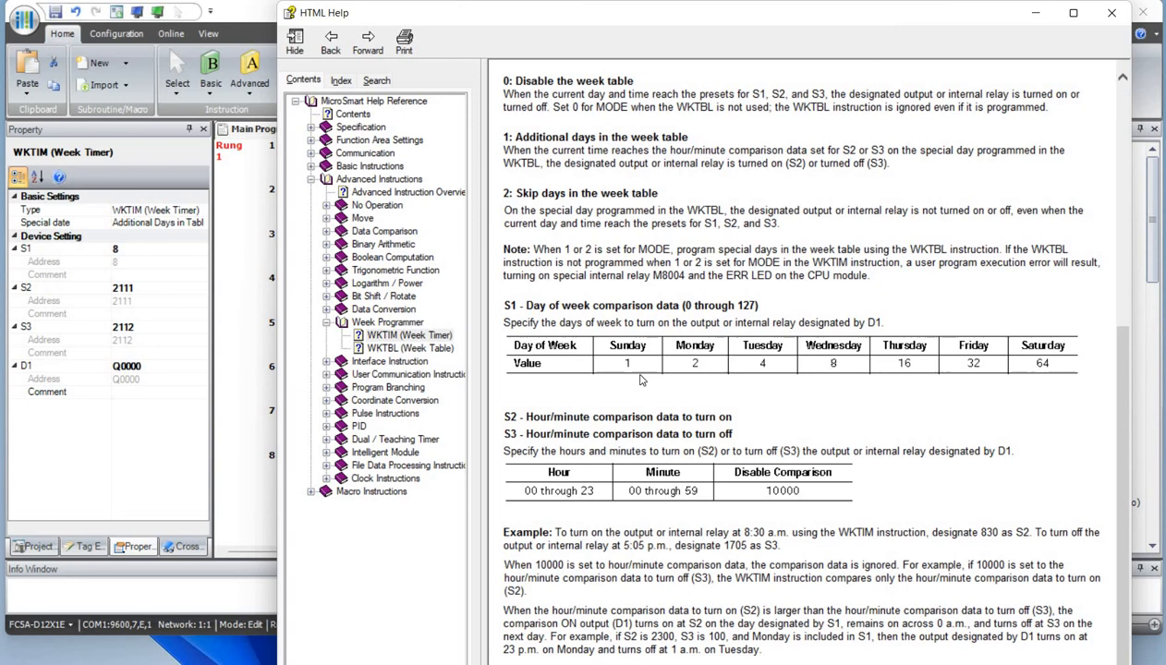
{"action": "mouse_move", "coordinate": [637, 355]}
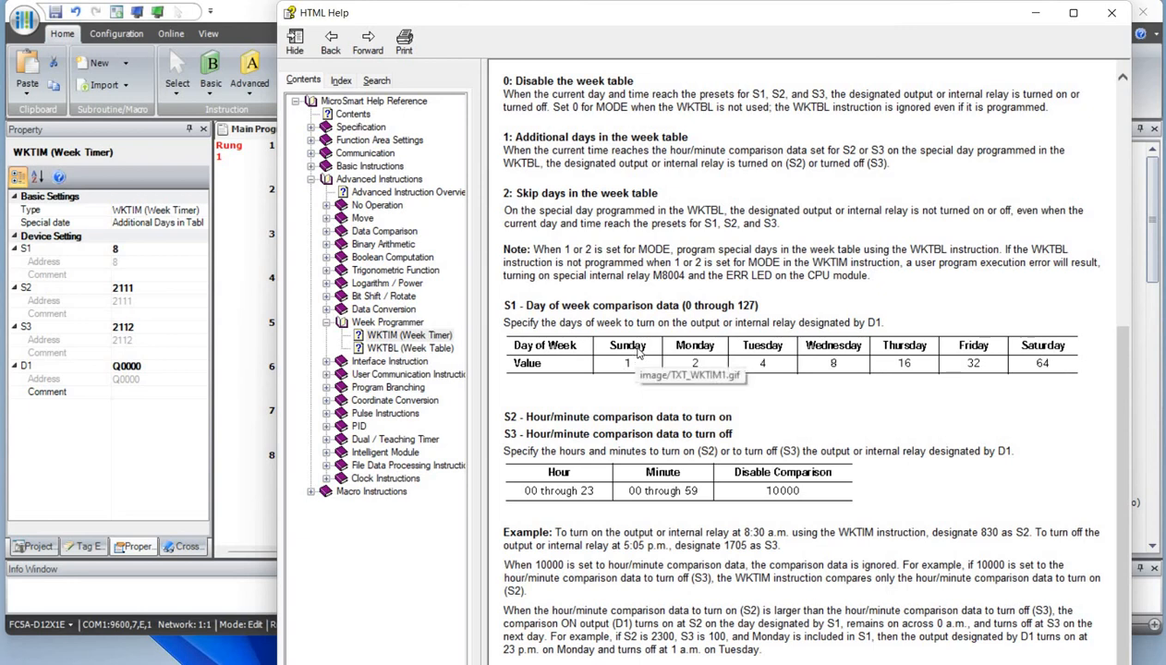
{"action": "mouse_move", "coordinate": [631, 369]}
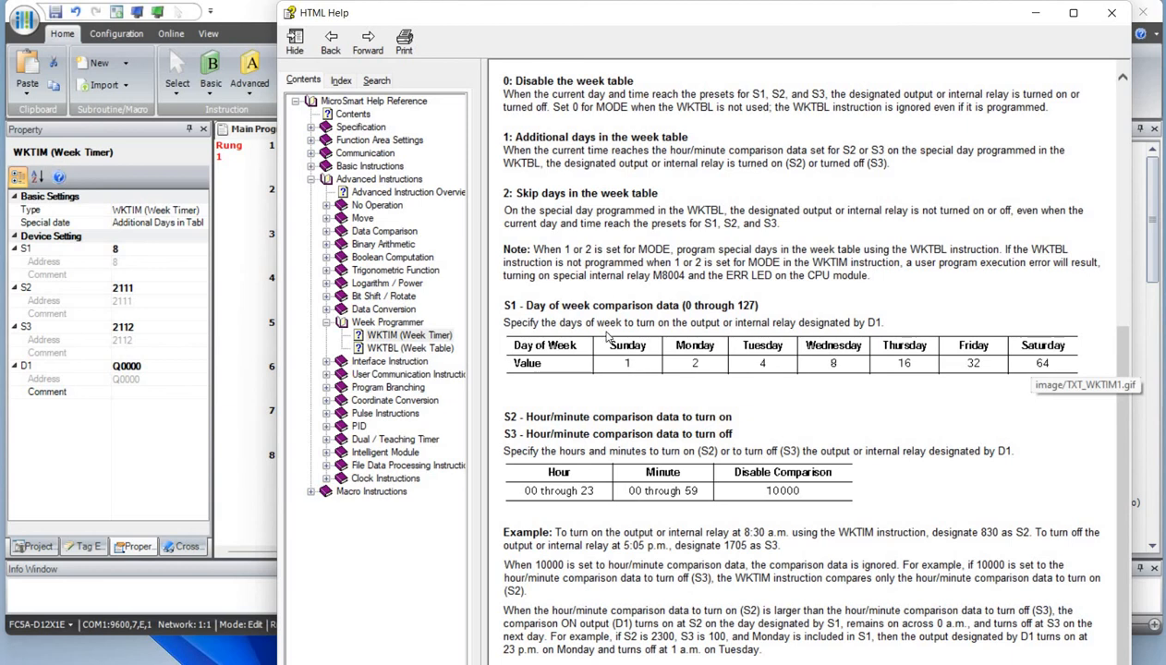
{"action": "mouse_move", "coordinate": [1075, 76]}
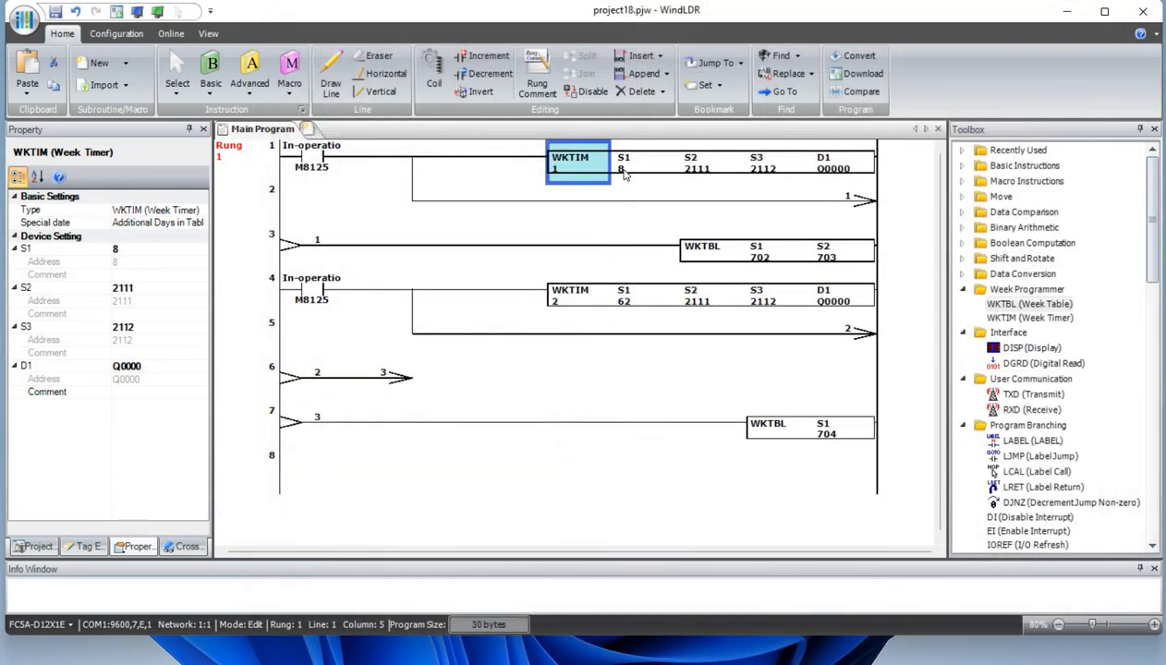
{"action": "right_click", "coordinate": [577, 163]}
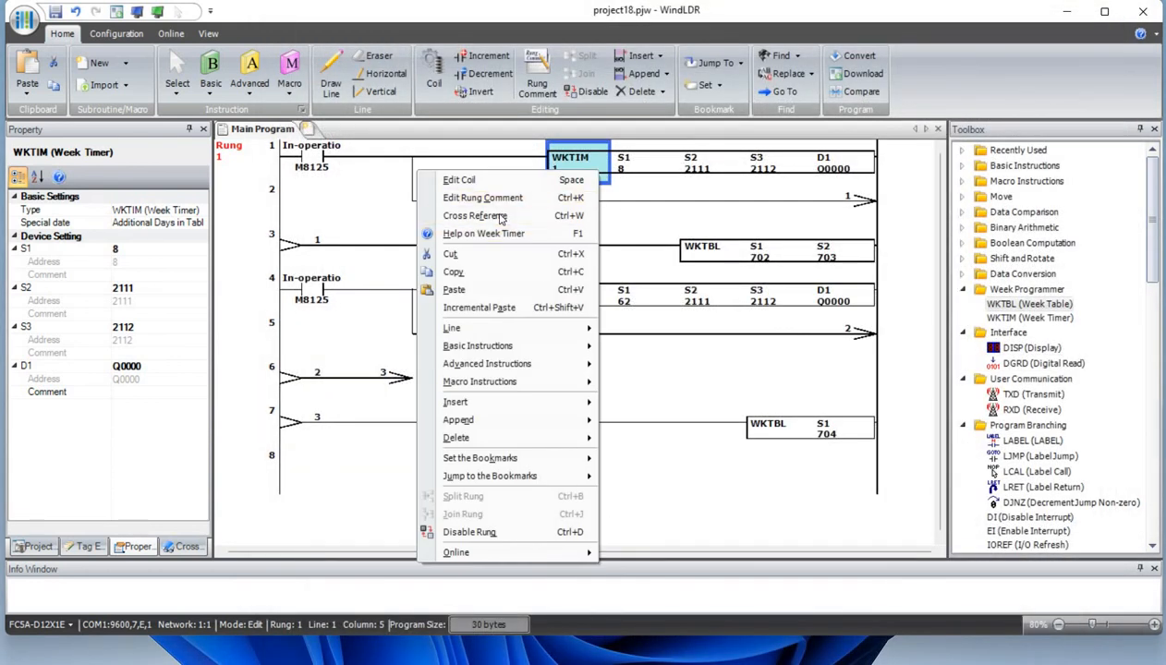
{"action": "left_click", "coordinate": [484, 232]}
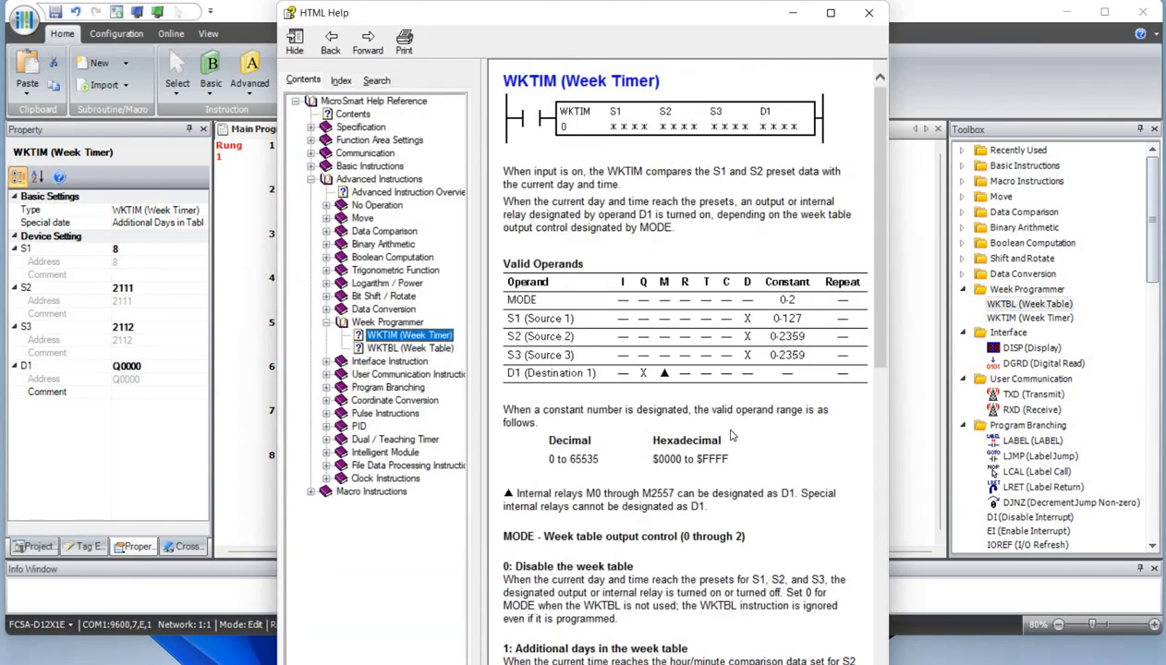
{"action": "scroll", "scroll_direction": "down", "scroll_amount": 3}
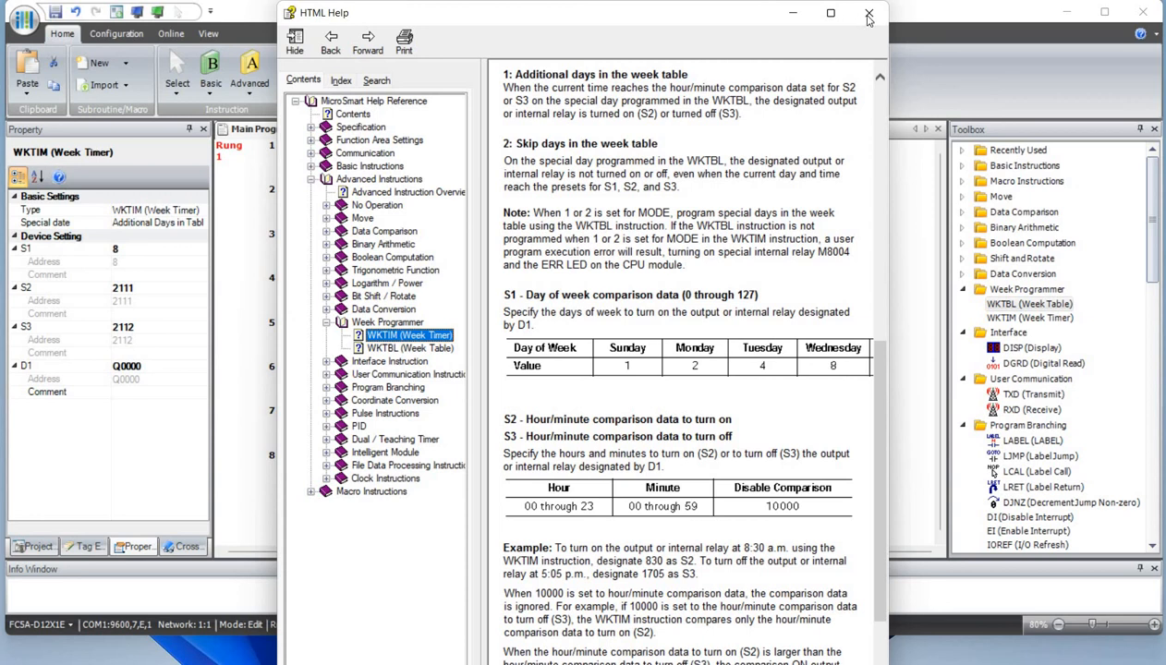
{"action": "left_click", "coordinate": [866, 15]}
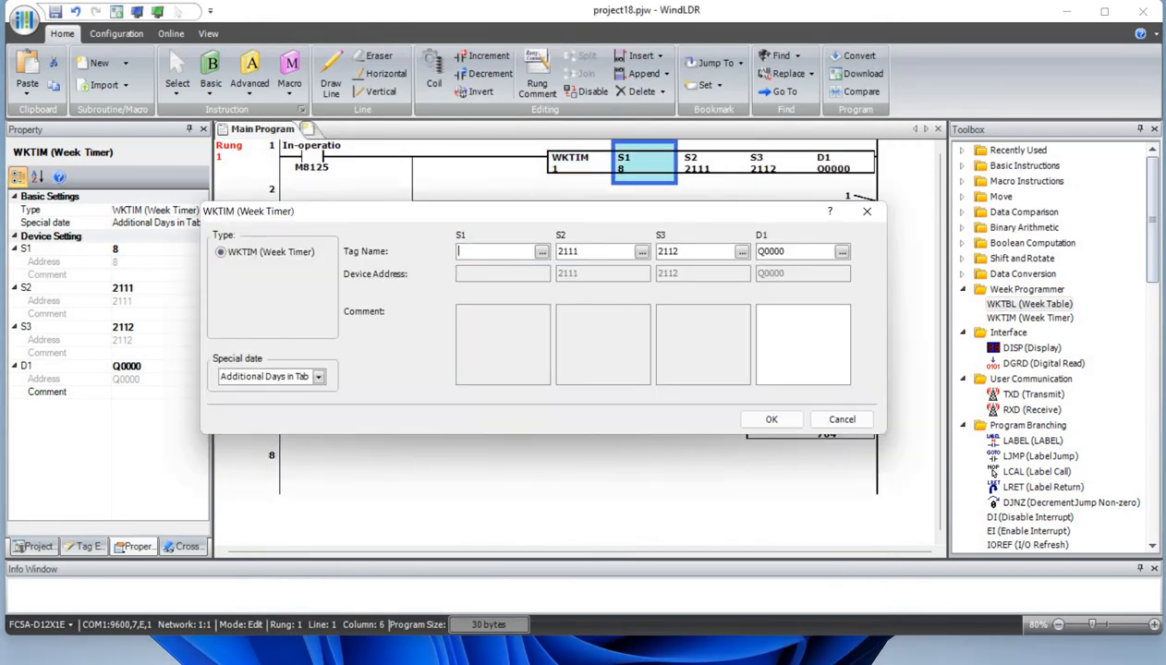
Step: Set S1 of the rung 1 WKTIM week timer to 62 and confirm
{"action": "type", "text": "62"}
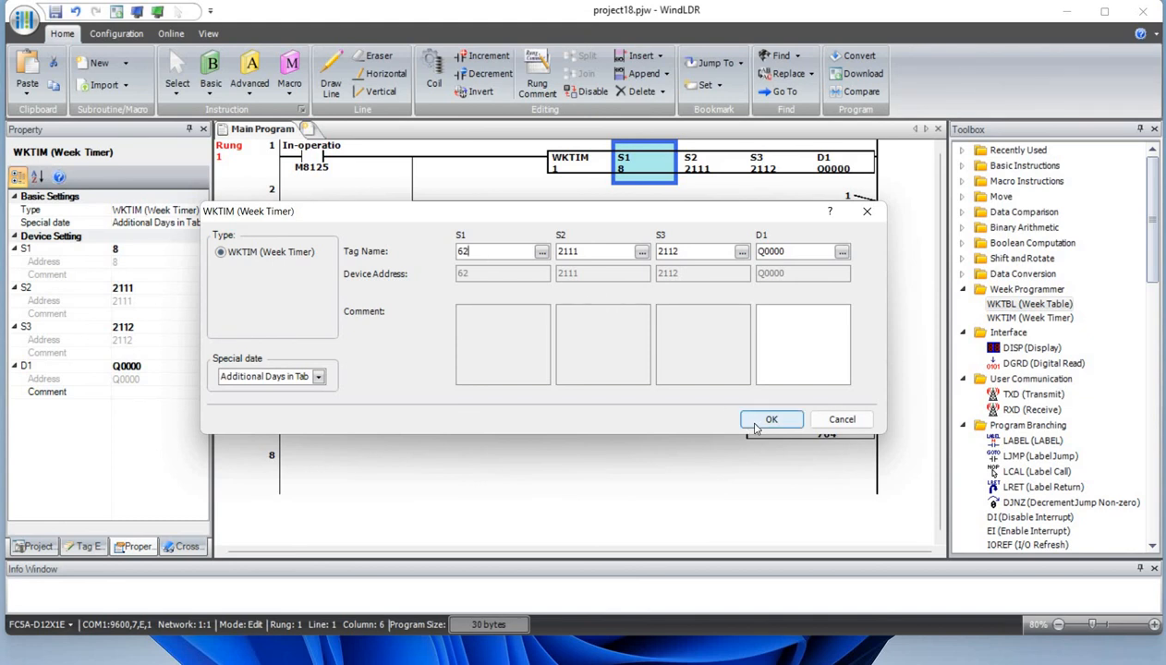
{"action": "left_click", "coordinate": [773, 419]}
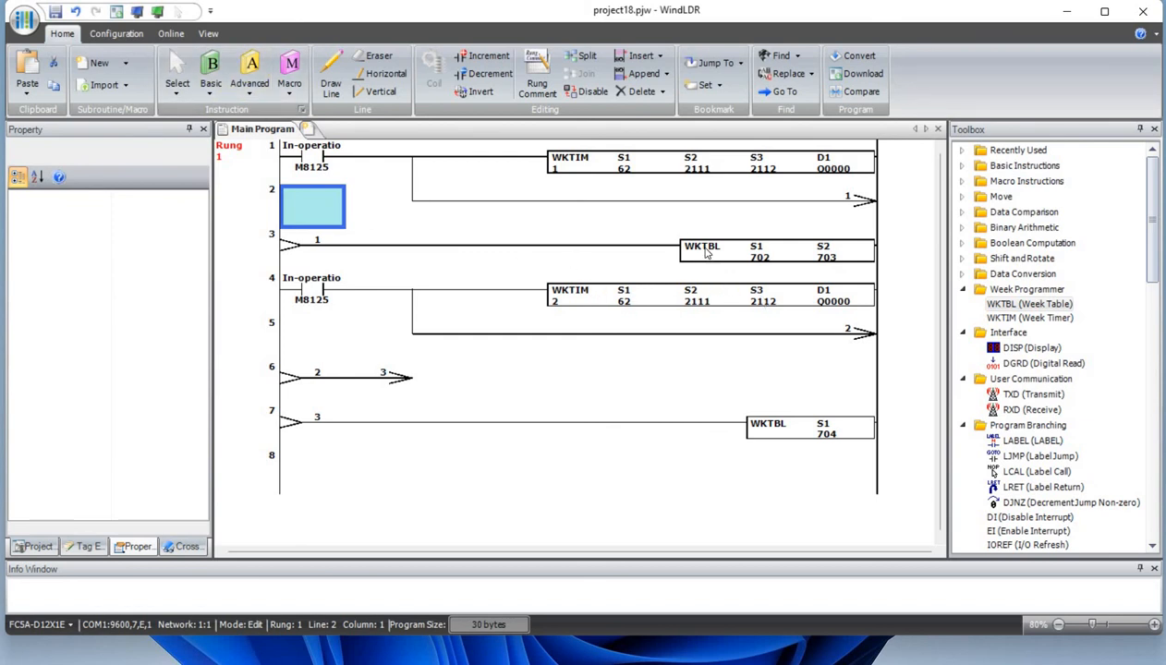
{"action": "mouse_move", "coordinate": [790, 257]}
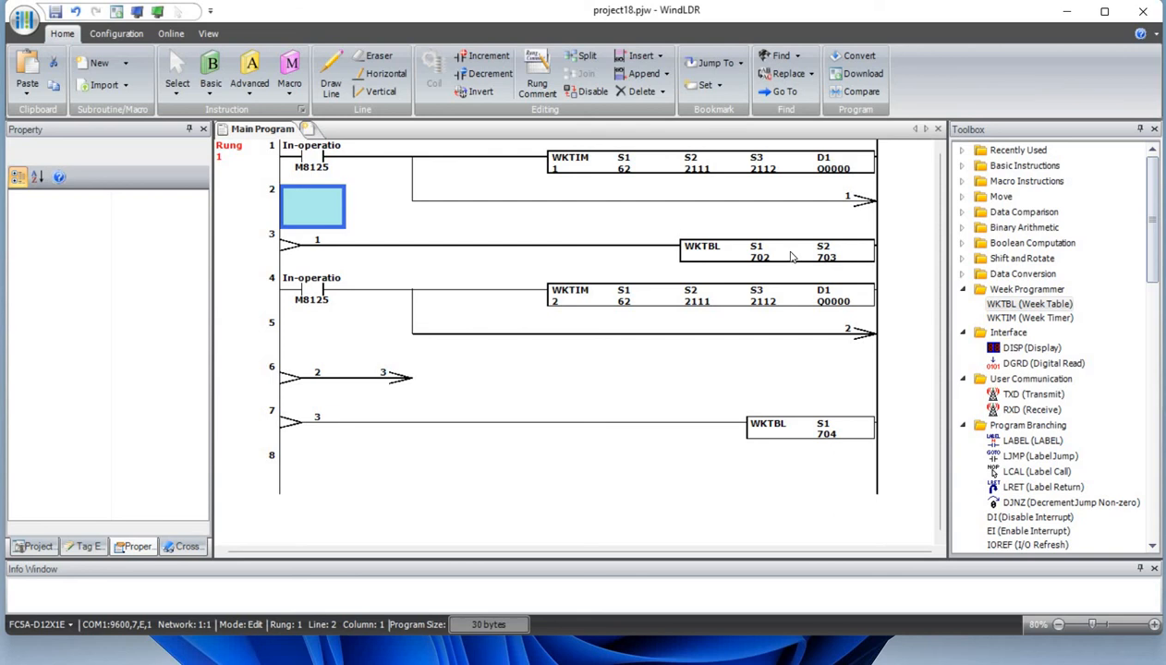